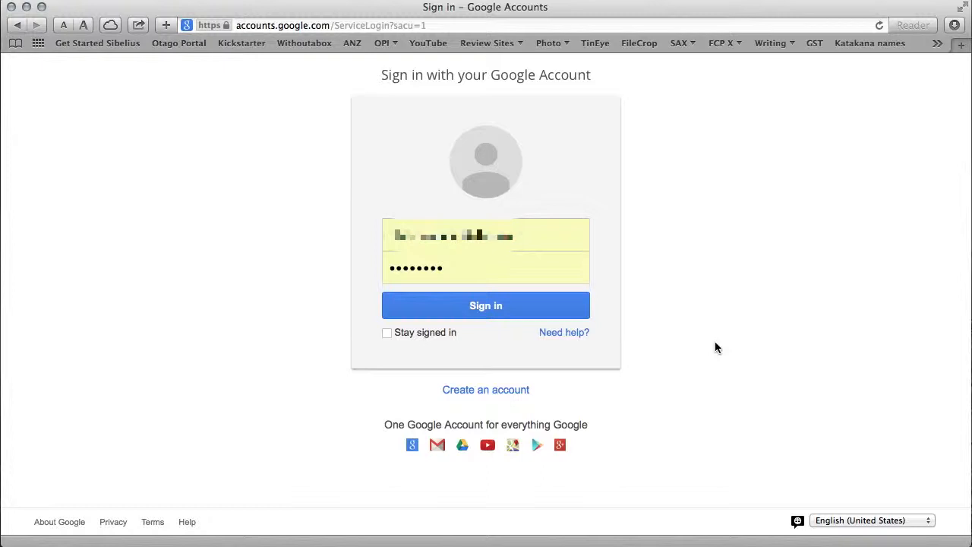
pyautogui.moveTo(486, 389)
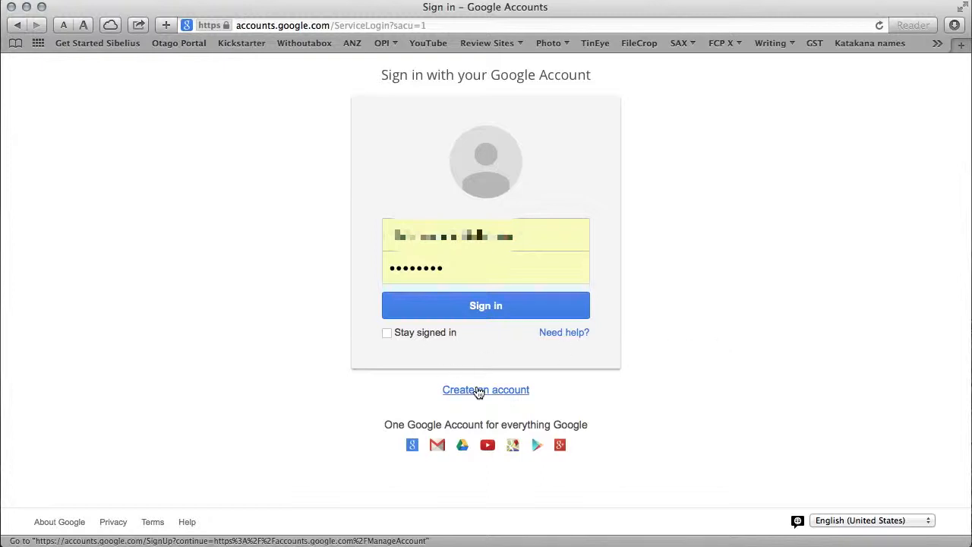
# Leave the sign-in page for the Create your Google Account form.
pyautogui.click(486, 389)
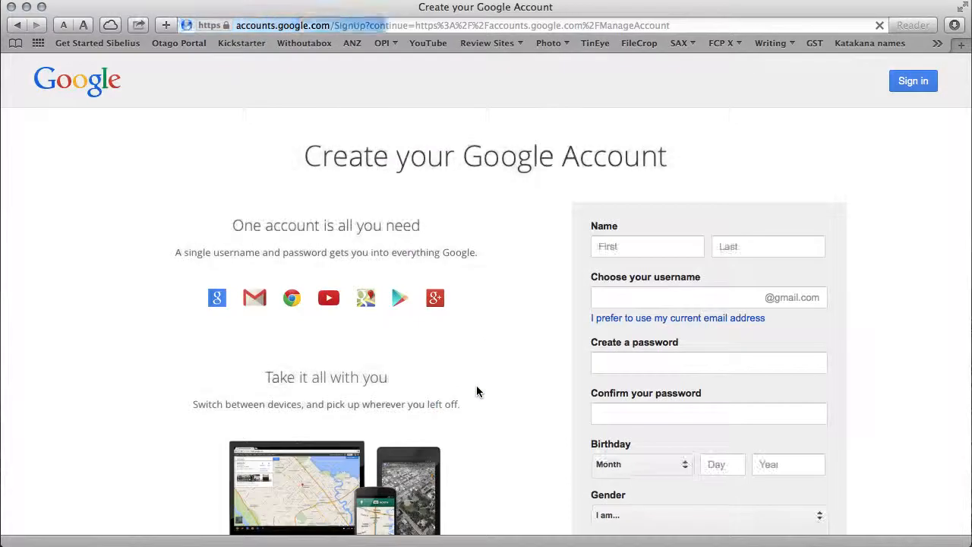
pyautogui.click(647, 246)
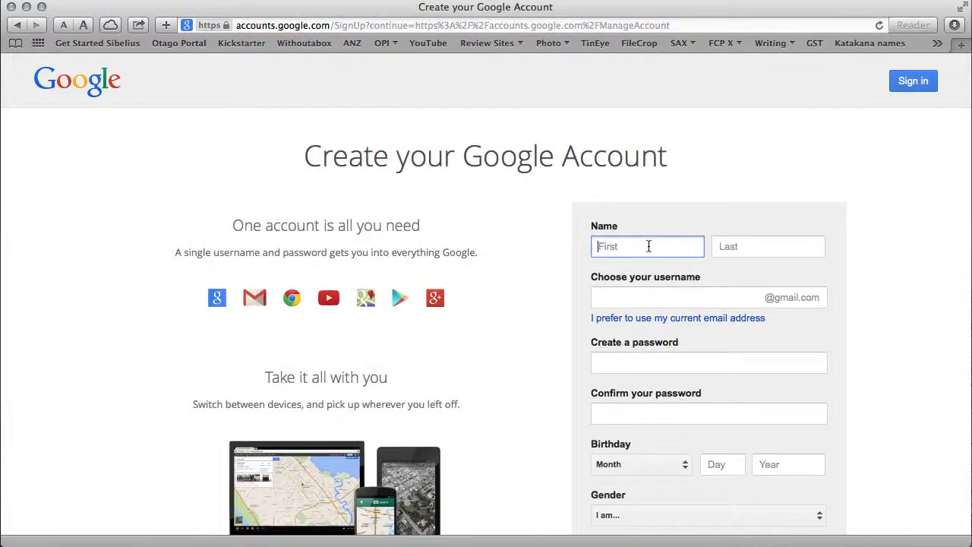
pyautogui.write('Open')
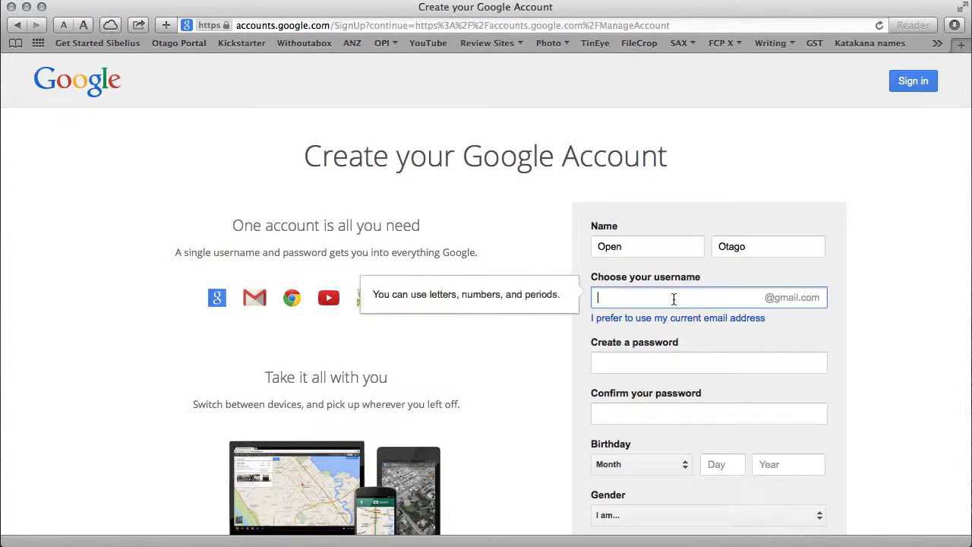
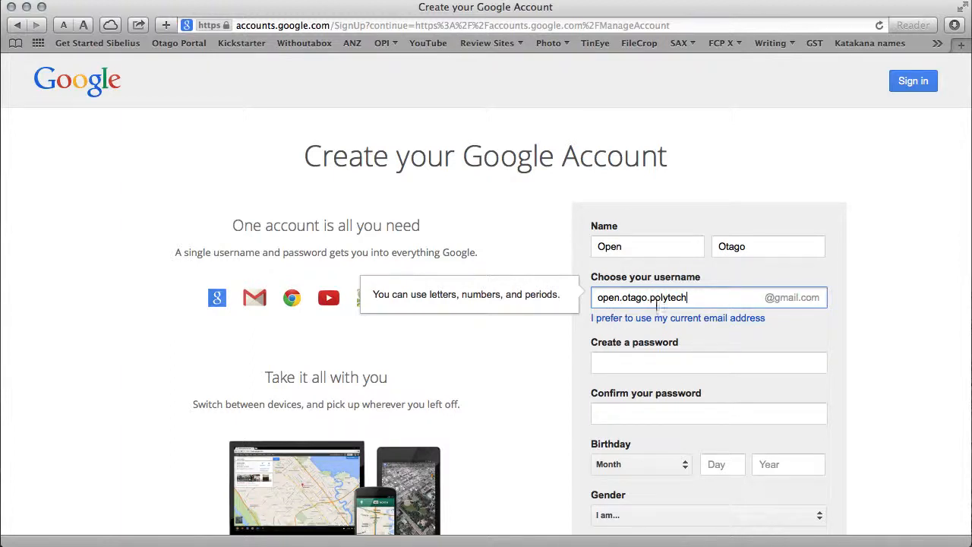
pyautogui.click(708, 362)
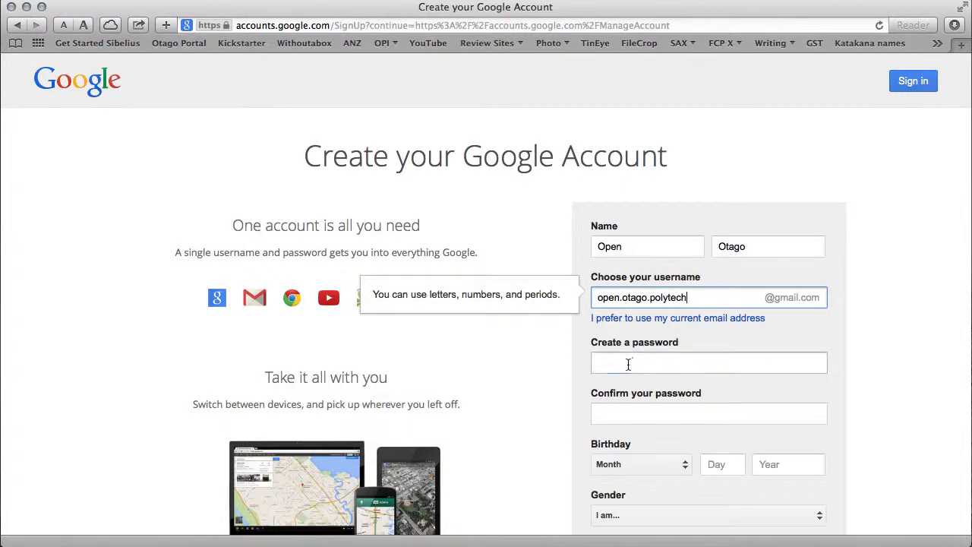
pyautogui.write('*')
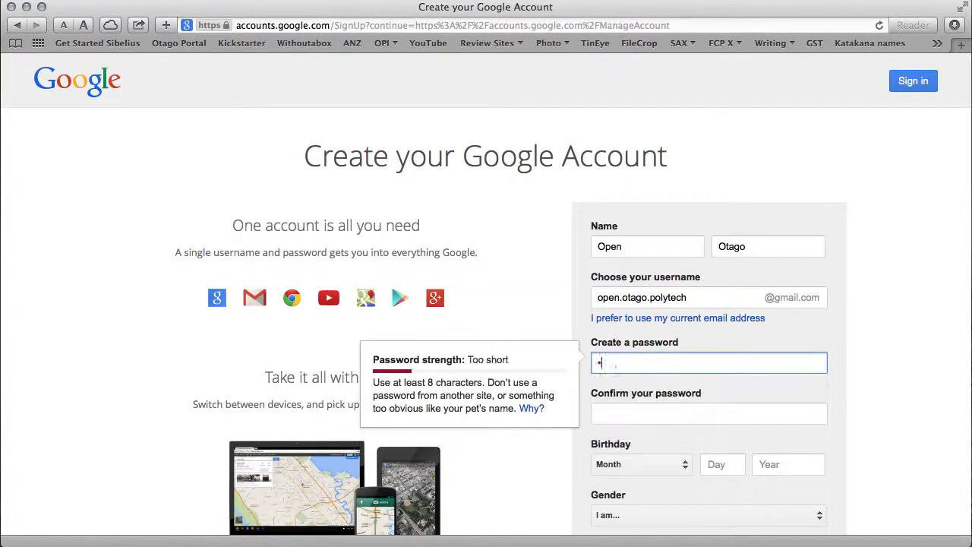
pyautogui.write('•••')
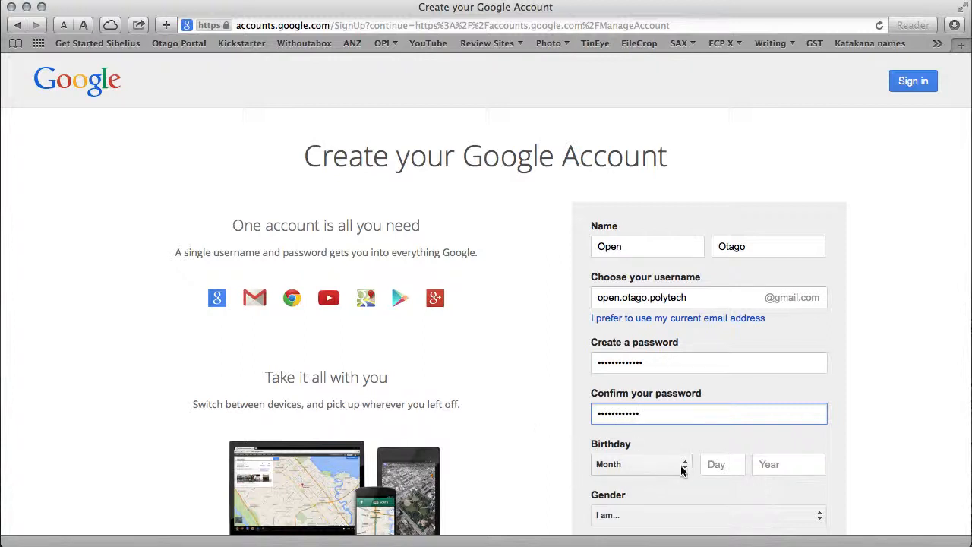
# Set the birthday to September 1, 1960 and fix the mismatched password confirmation.
pyautogui.click(641, 465)
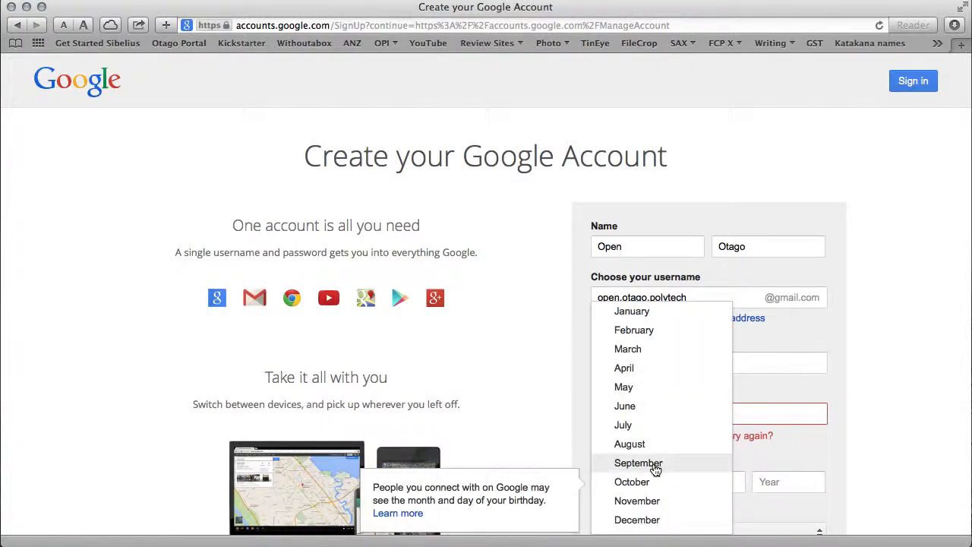
pyautogui.click(638, 462)
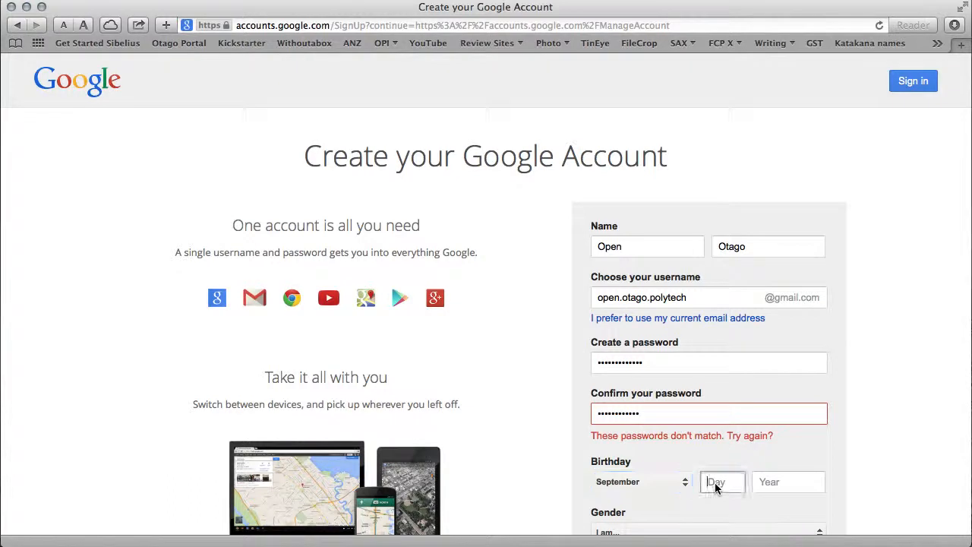
pyautogui.write('1960')
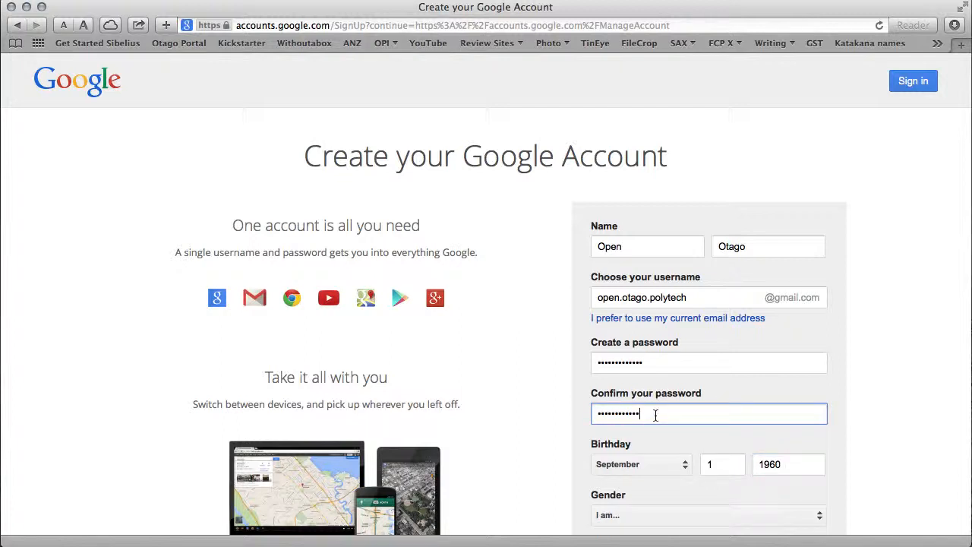
pyautogui.press('Backspace')
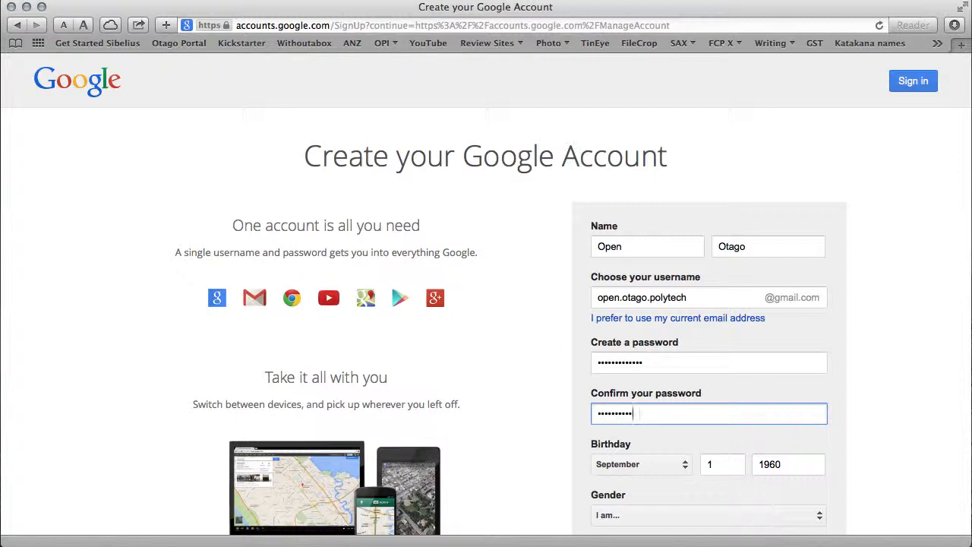
# Enter the captcha text 6116 at the bottom of the sign-up form.
pyautogui.scroll(-3)
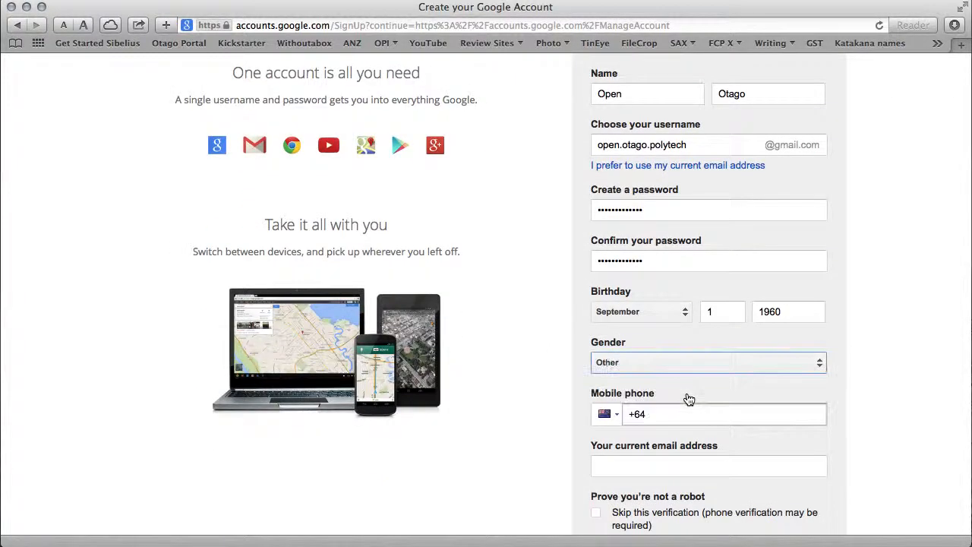
pyautogui.scroll(-3)
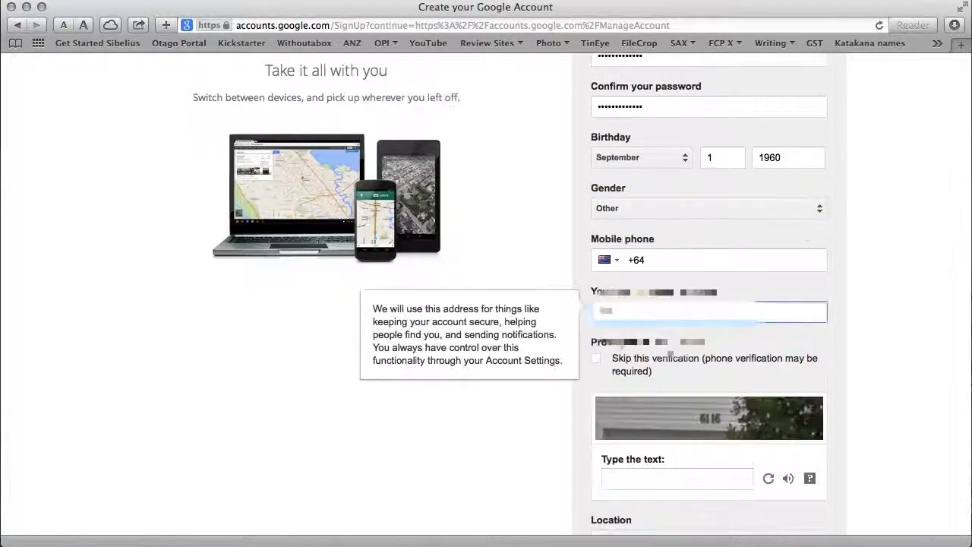
pyautogui.click(676, 479)
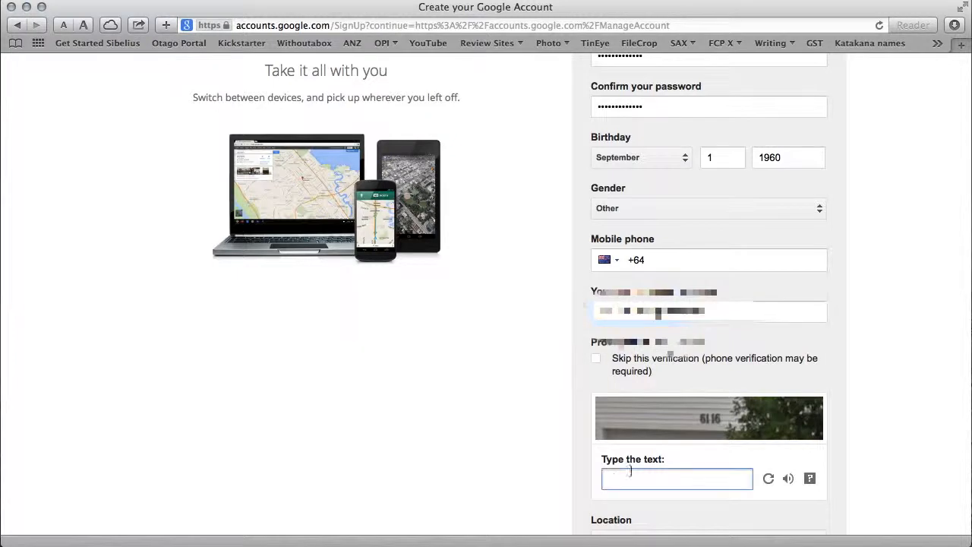
pyautogui.write('6116')
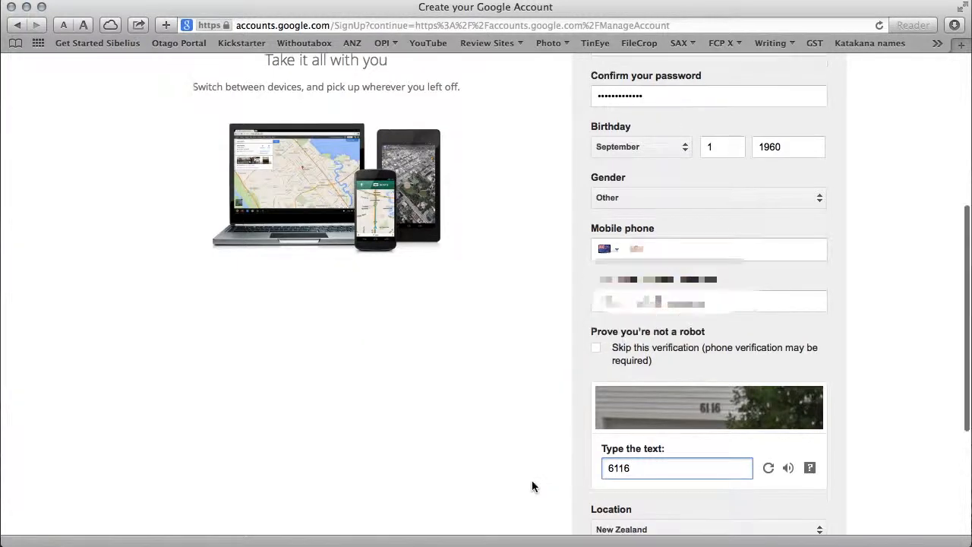
pyautogui.scroll(-3)
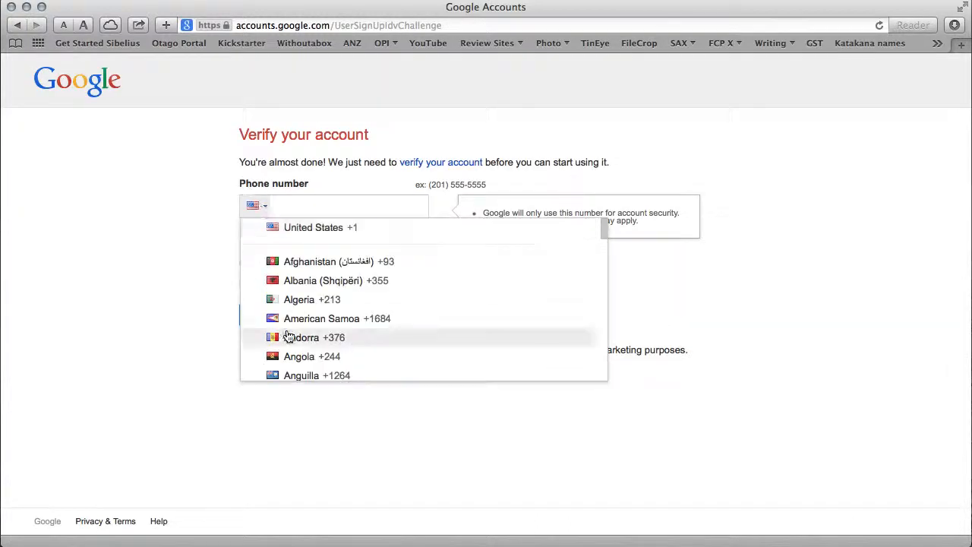
# Request a text-message verification code to the New Zealand mobile starting 027.
pyautogui.scroll(-3)
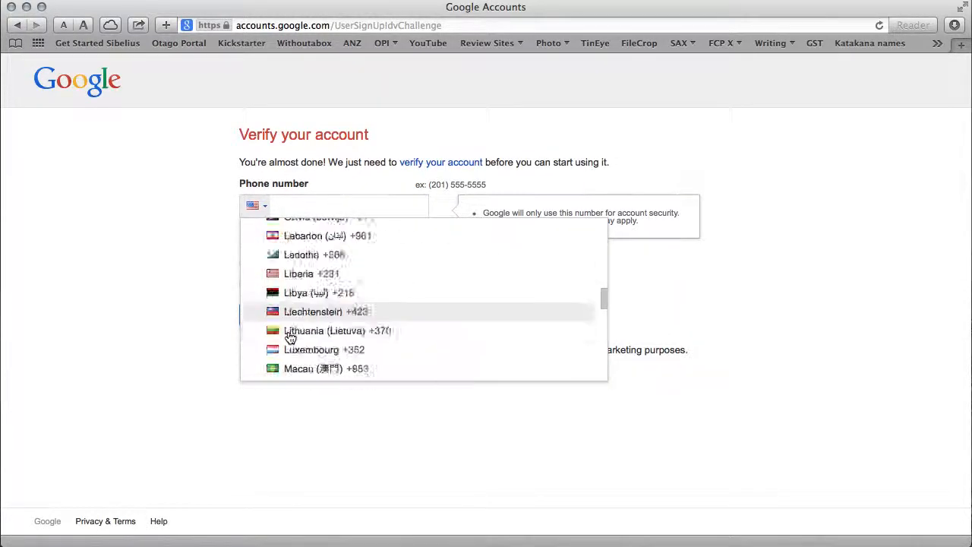
pyautogui.write('027')
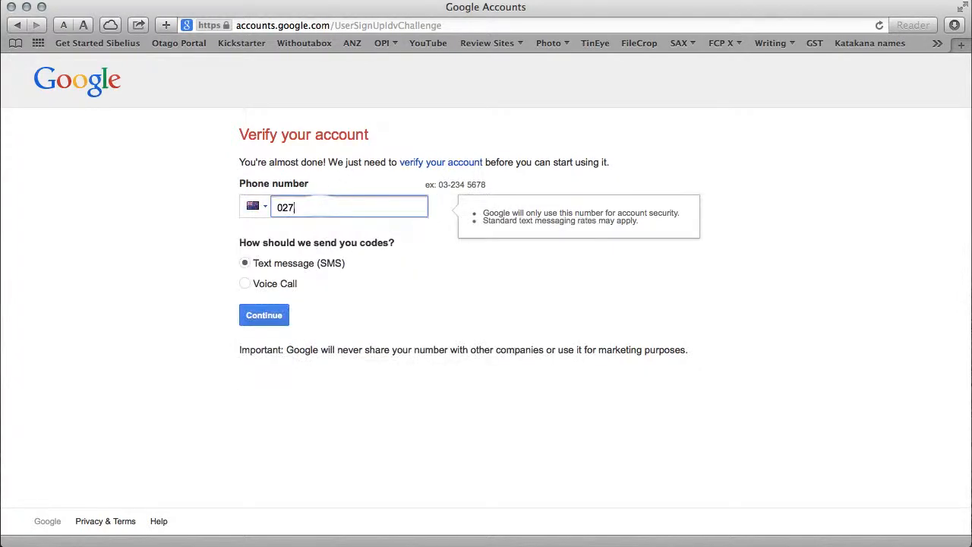
pyautogui.click(265, 315)
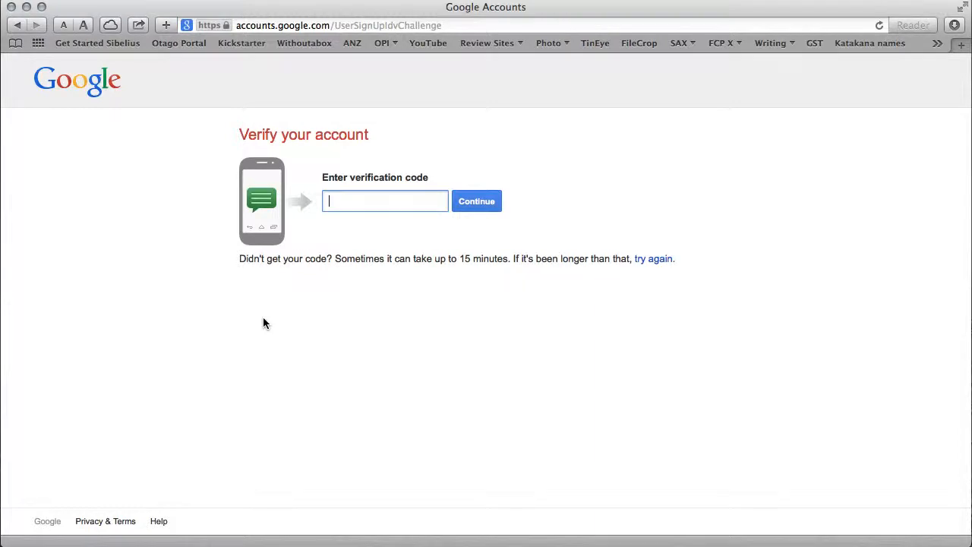
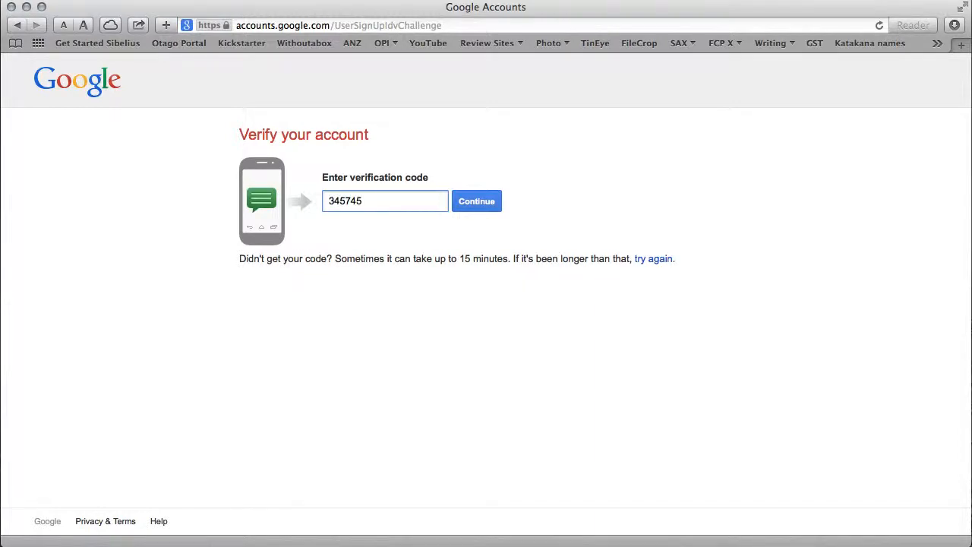
pyautogui.click(477, 200)
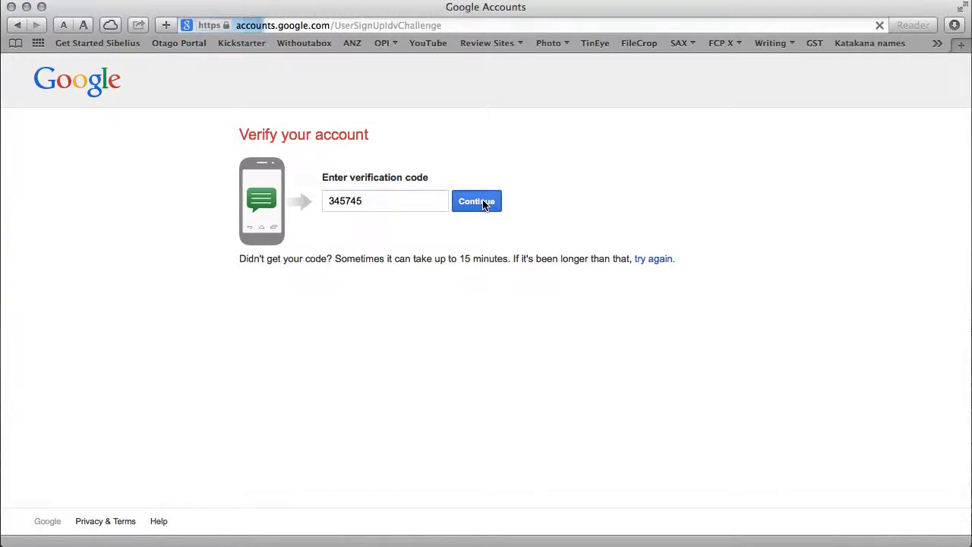
pyautogui.click(477, 200)
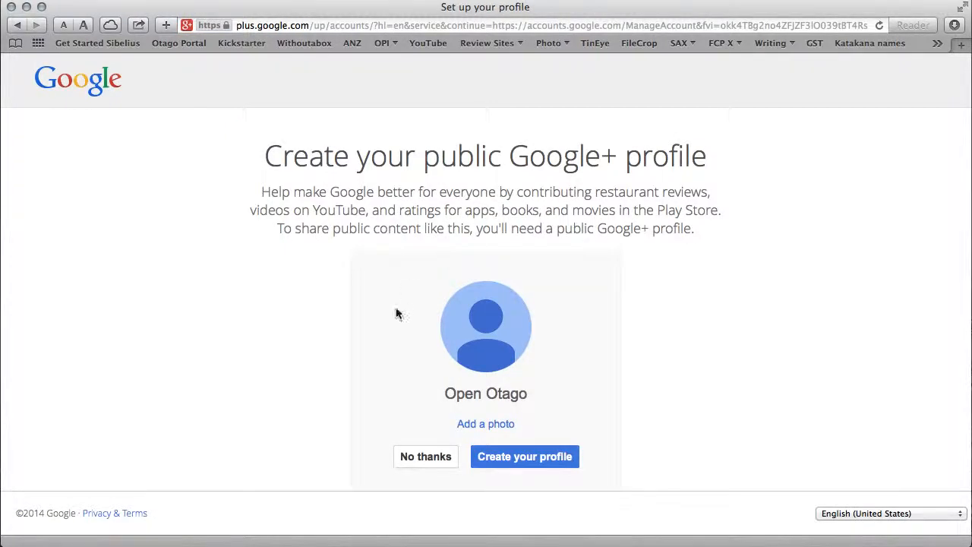
pyautogui.click(425, 456)
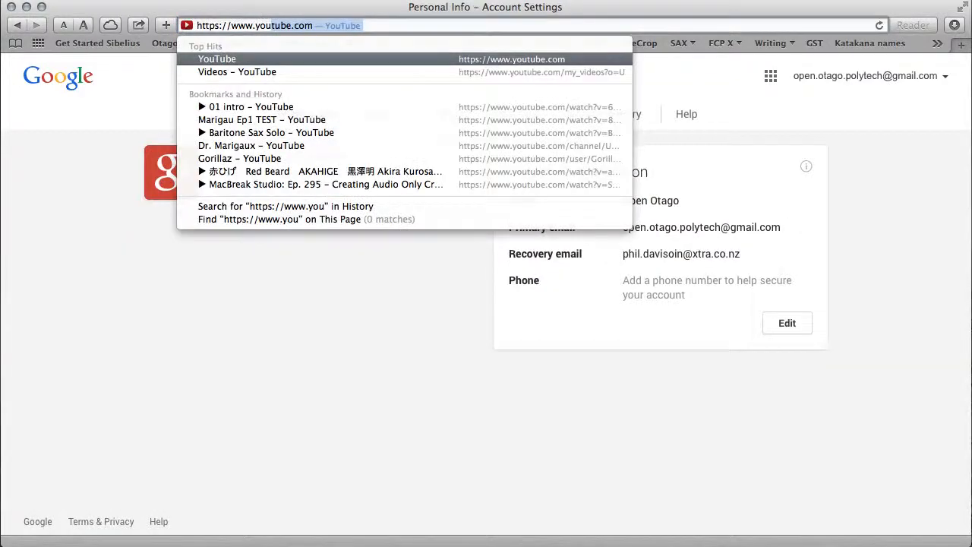
# Go to YouTube and sign in with the new account to reach channel setup.
pyautogui.click(216, 57)
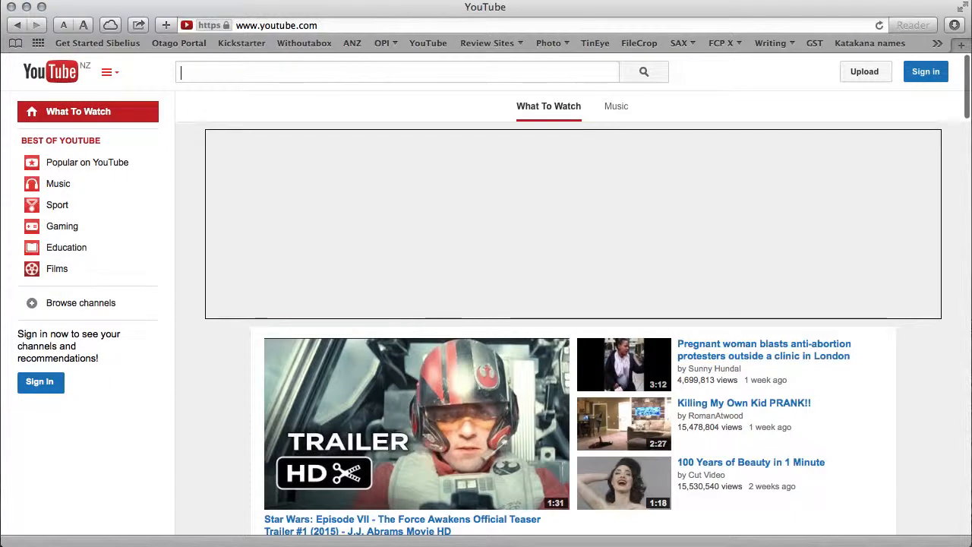
pyautogui.click(926, 71)
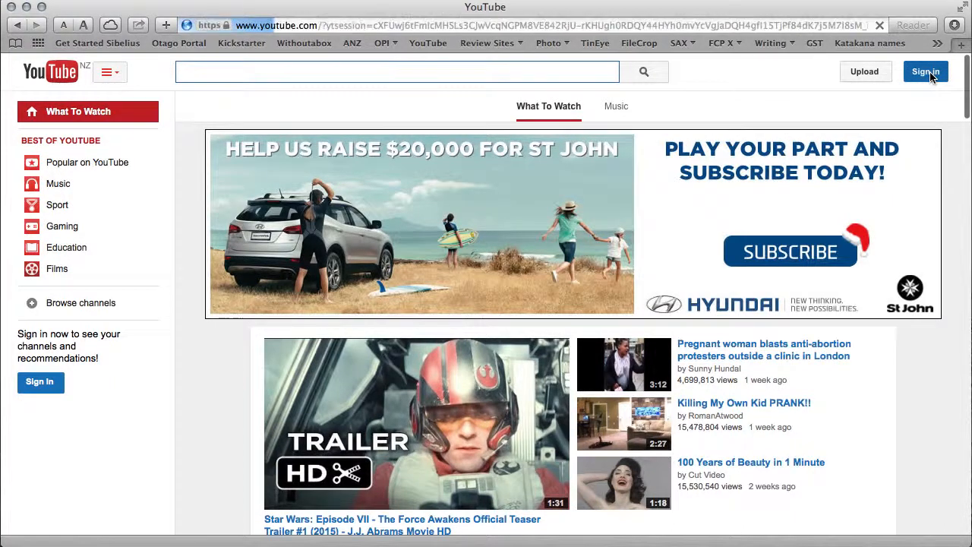
pyautogui.click(926, 71)
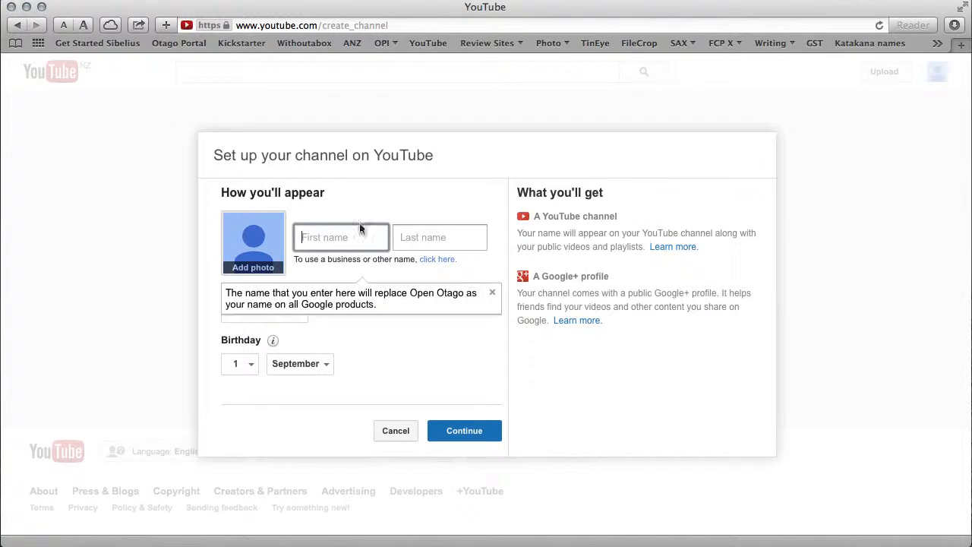
pyautogui.moveTo(437, 265)
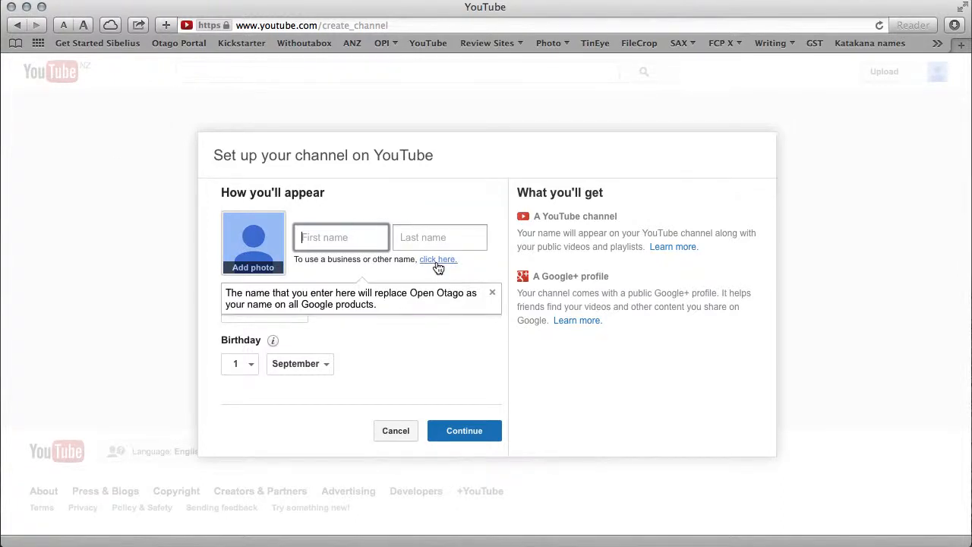
# Name the channel Open Otago Polytech as a Company, Institution or Organisation and accept the Pages Terms.
pyautogui.click(437, 259)
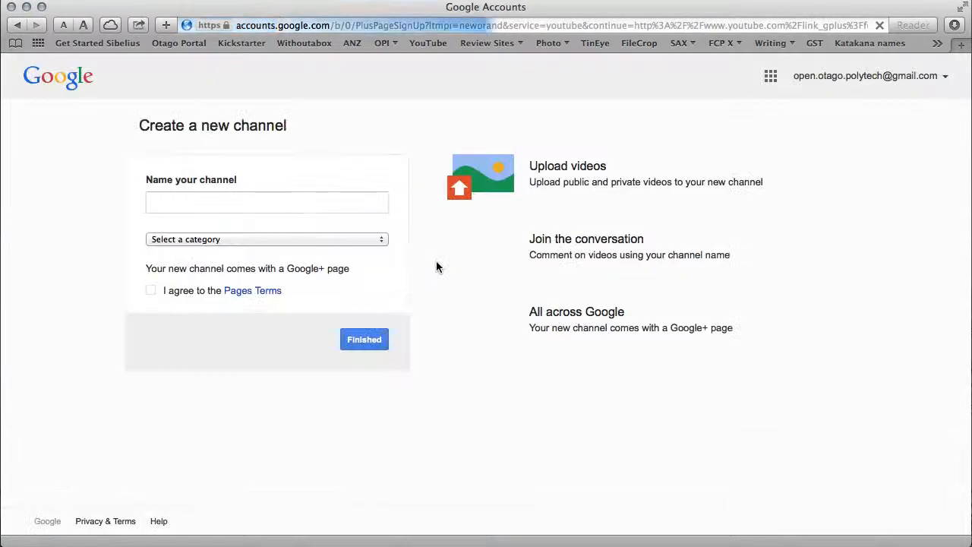
pyautogui.write('Open Otago Polytech')
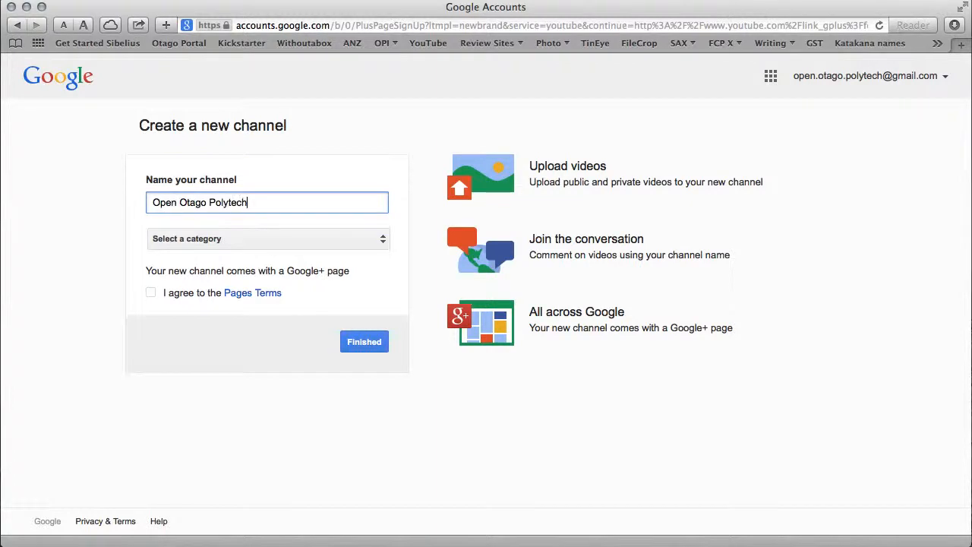
pyautogui.moveTo(331, 231)
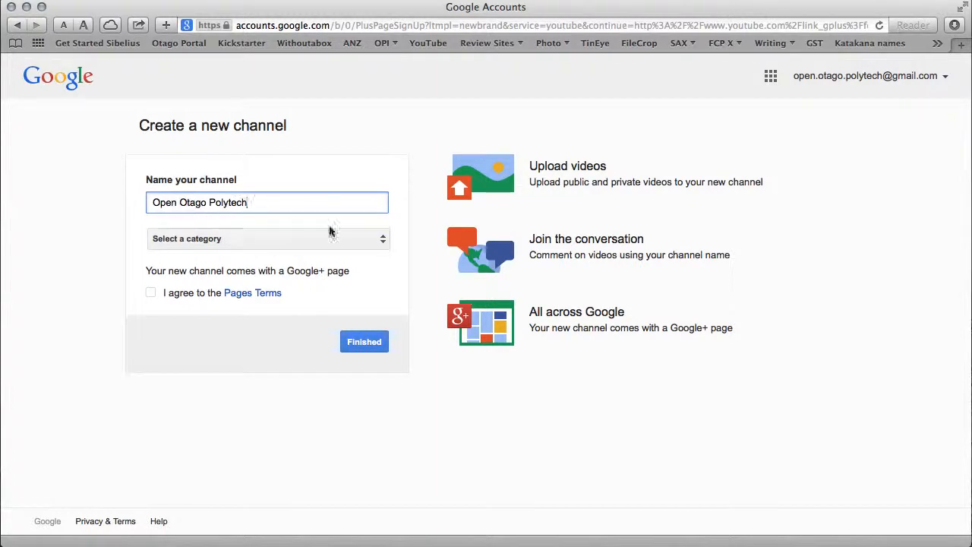
pyautogui.click(268, 239)
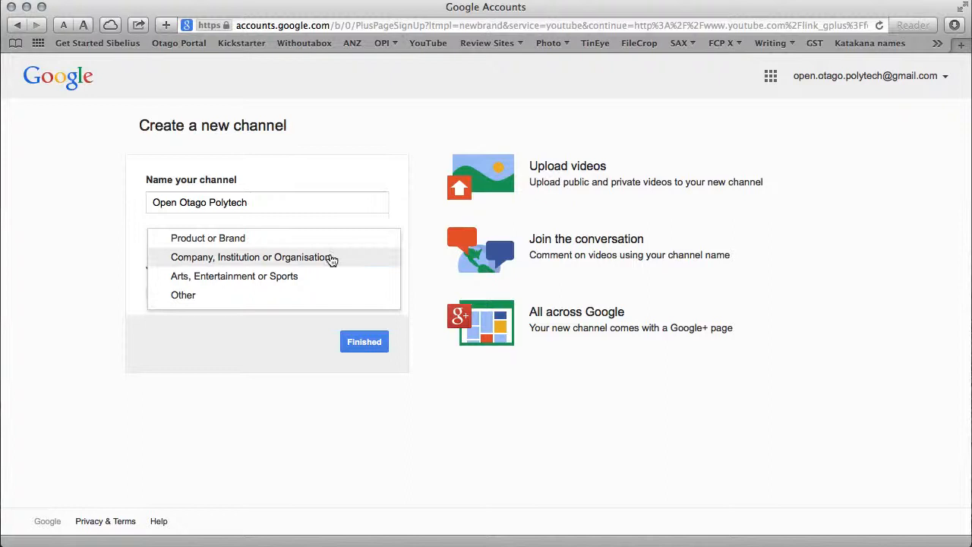
pyautogui.click(253, 257)
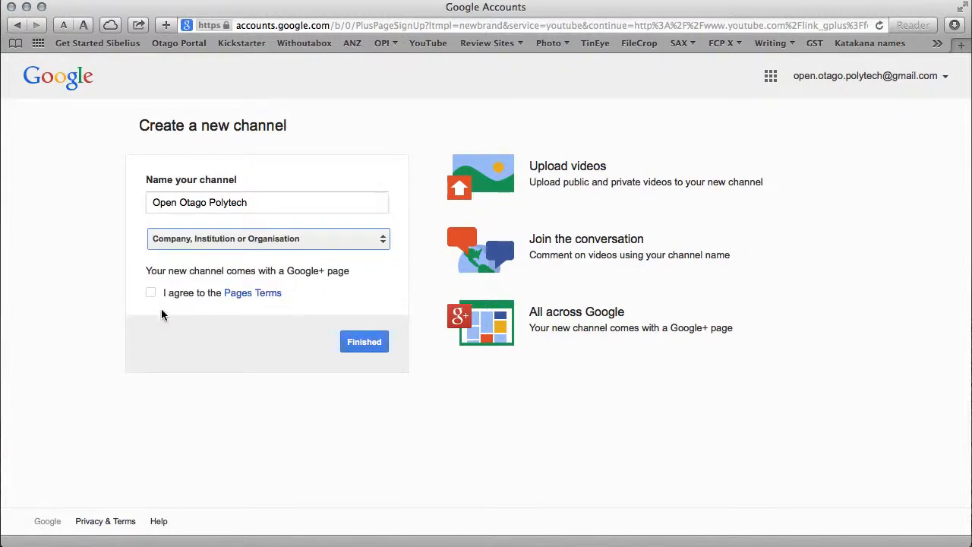
pyautogui.click(364, 340)
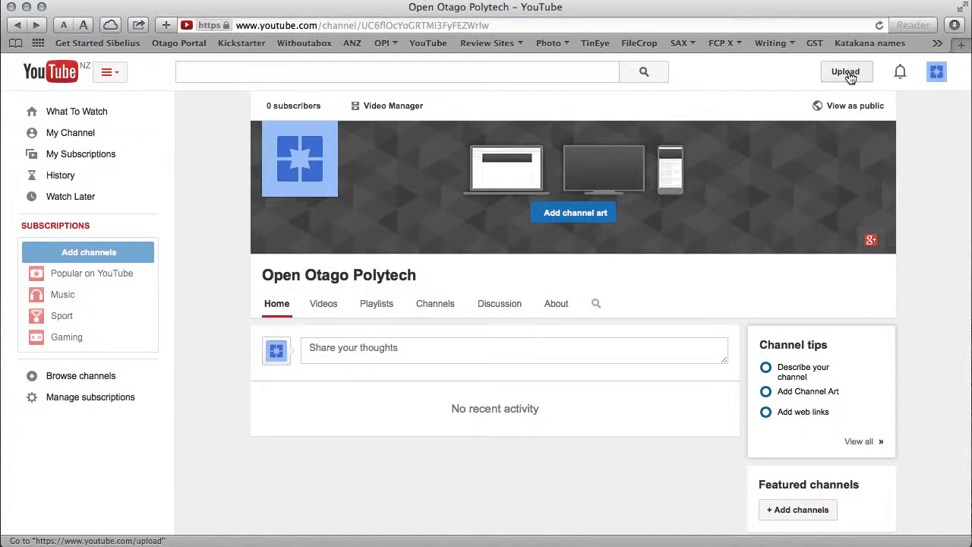
# Go to the upload page from the Open Otago Polytech channel.
pyautogui.click(845, 71)
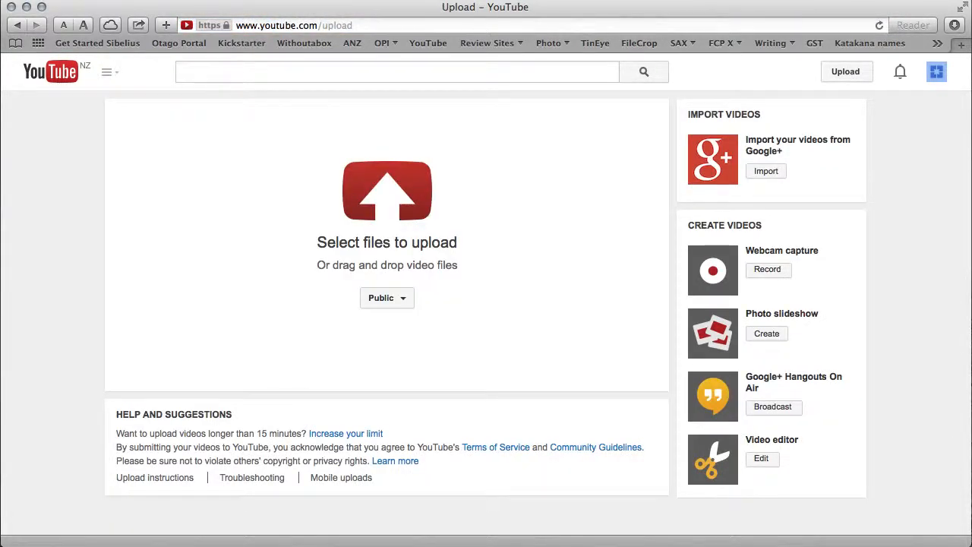
# Upload the intro video as 01 Introduction with a description of Otago Polytechnic's video resources.
pyautogui.moveTo(423, 190); pyautogui.dragTo(386, 265)
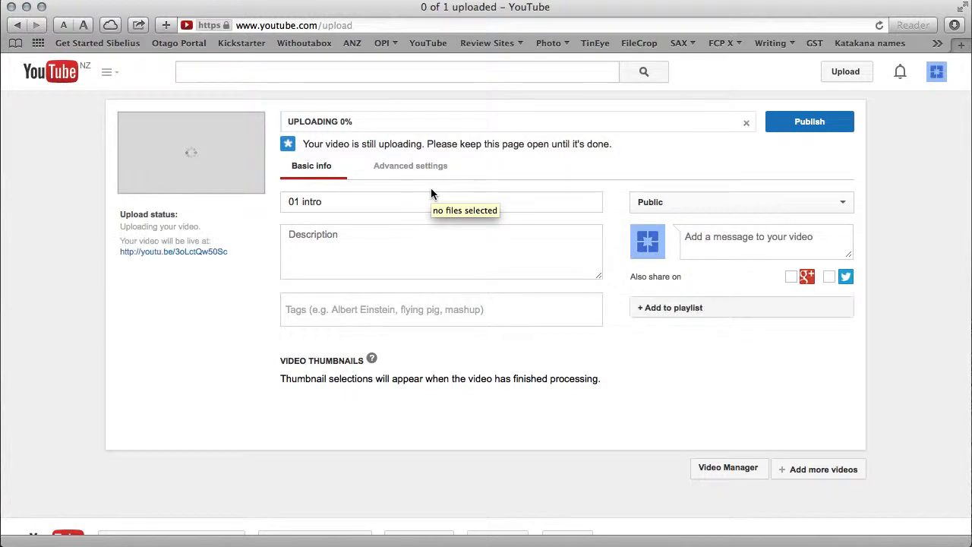
pyautogui.click(441, 251)
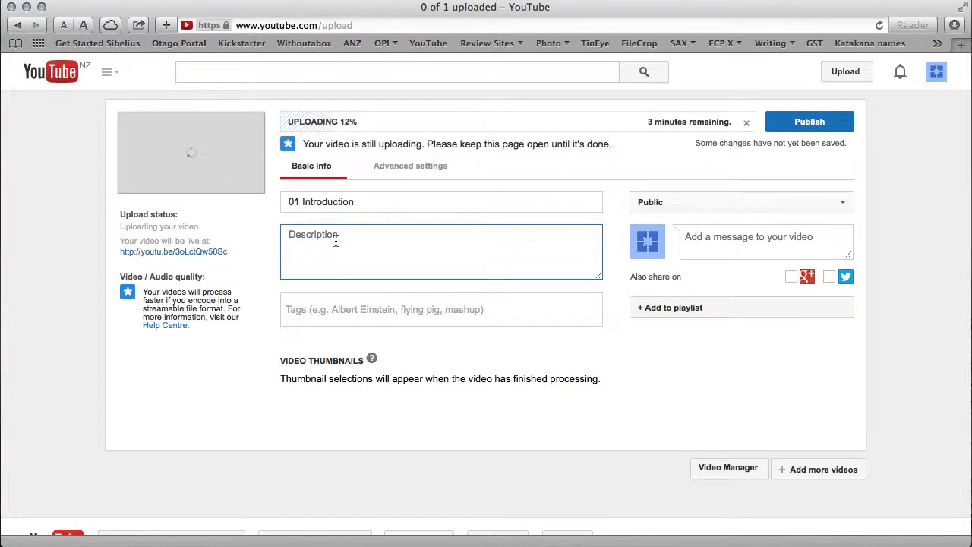
pyautogui.write('This is the introduction')
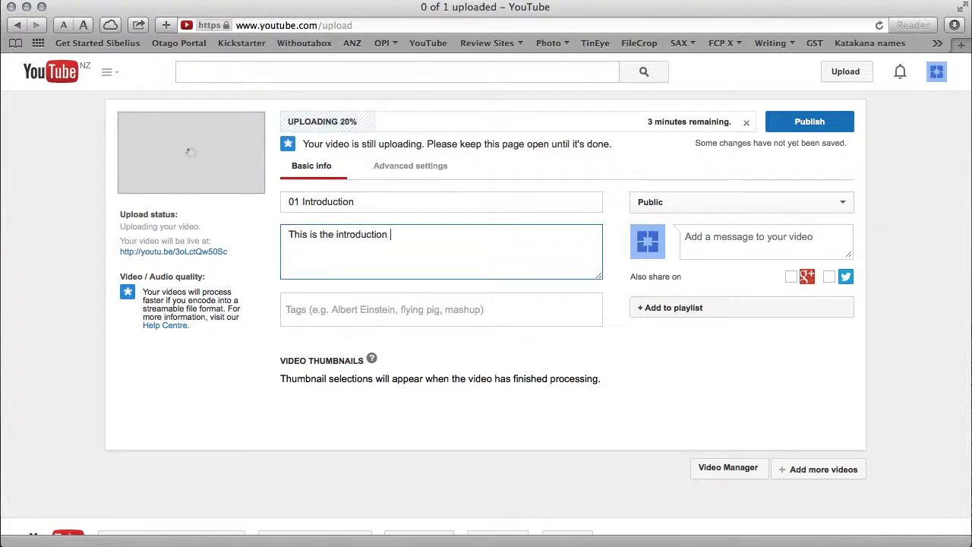
pyautogui.write('movie to the set of video resources for Otago Polytechnic.')
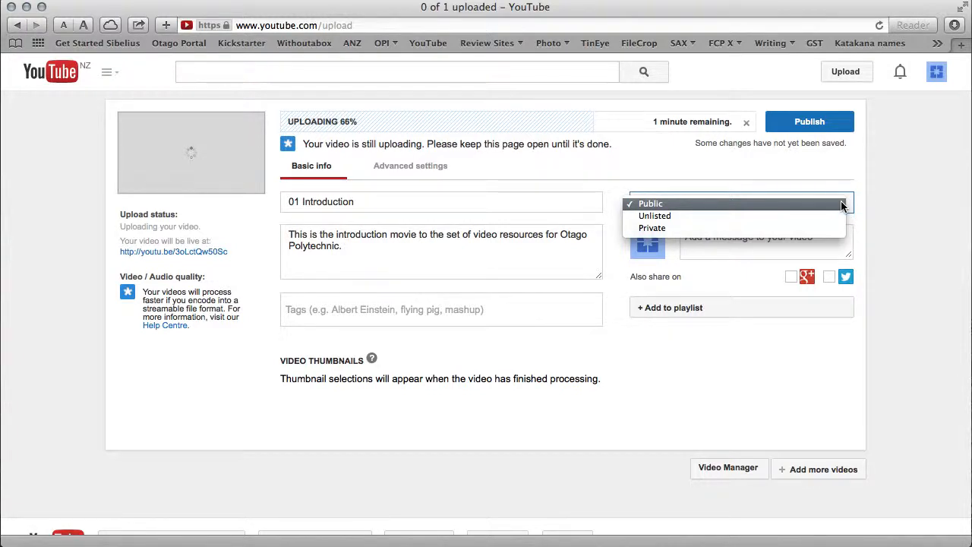
pyautogui.moveTo(820, 219)
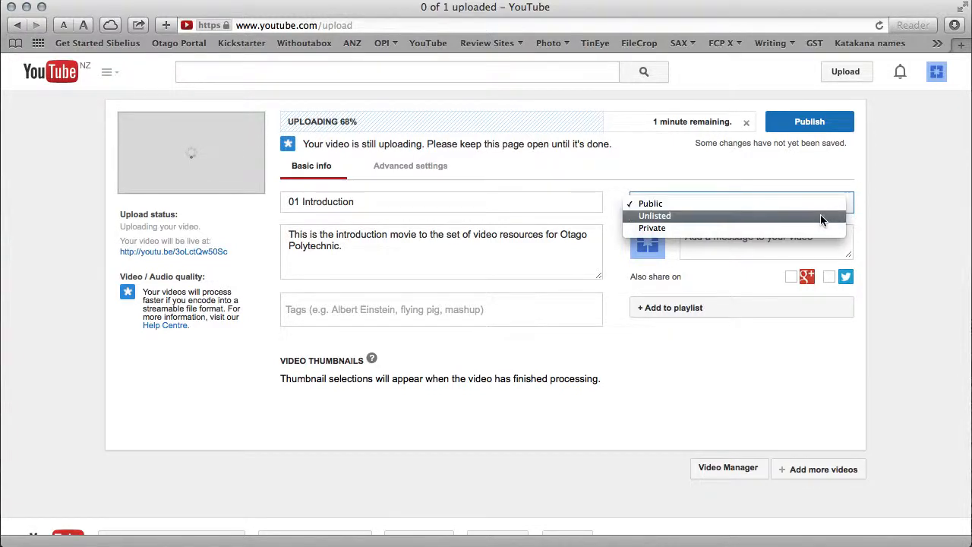
# Set the video's privacy to Unlisted, briefly toggling back to public before settling on unlisted.
pyautogui.click(655, 216)
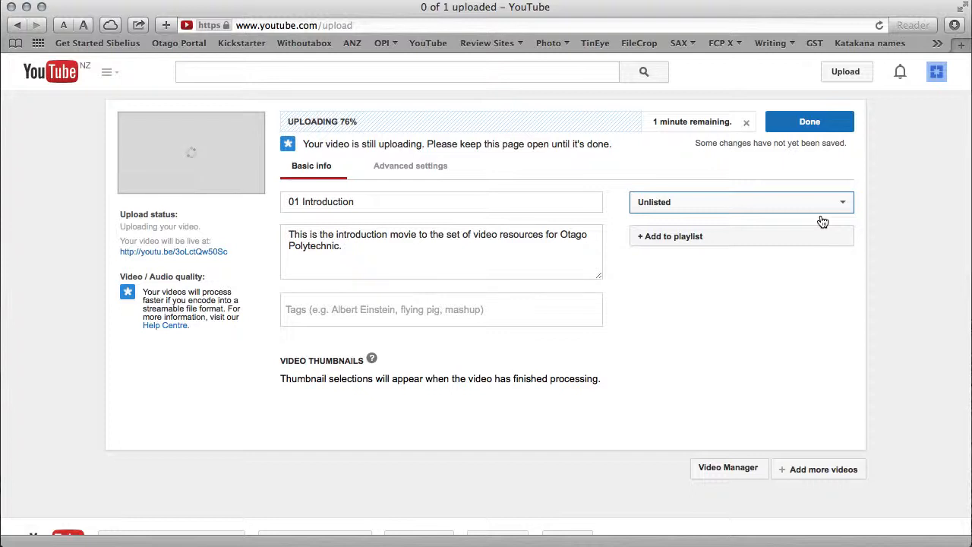
pyautogui.click(738, 202)
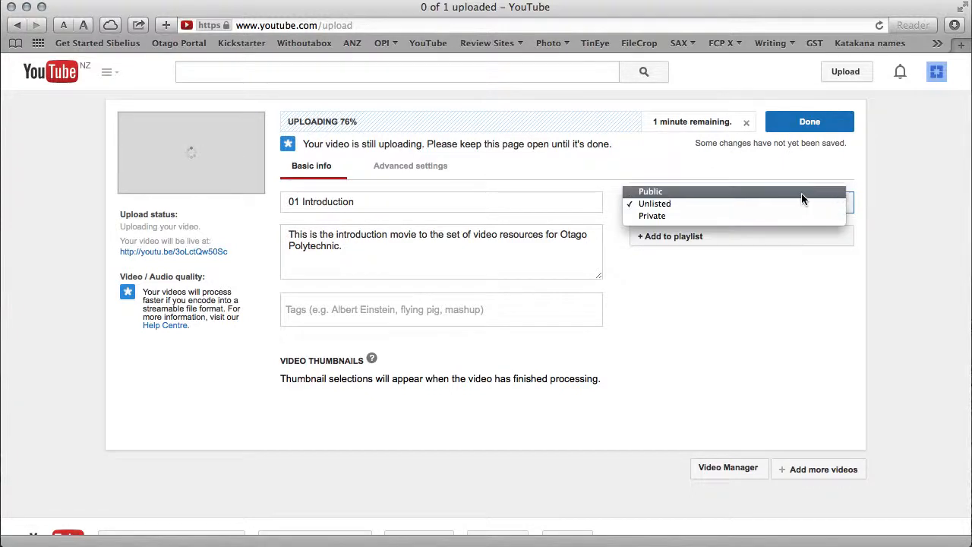
pyautogui.click(650, 191)
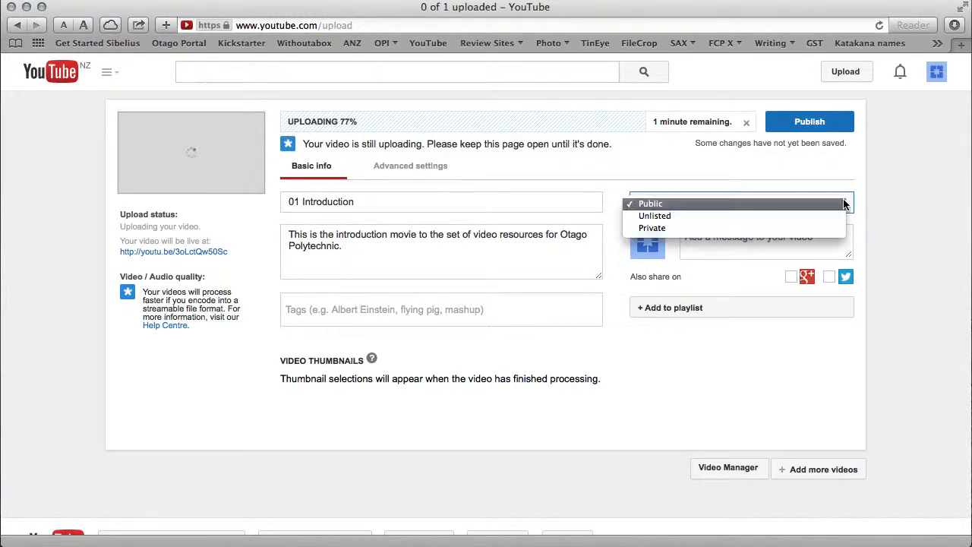
pyautogui.click(655, 215)
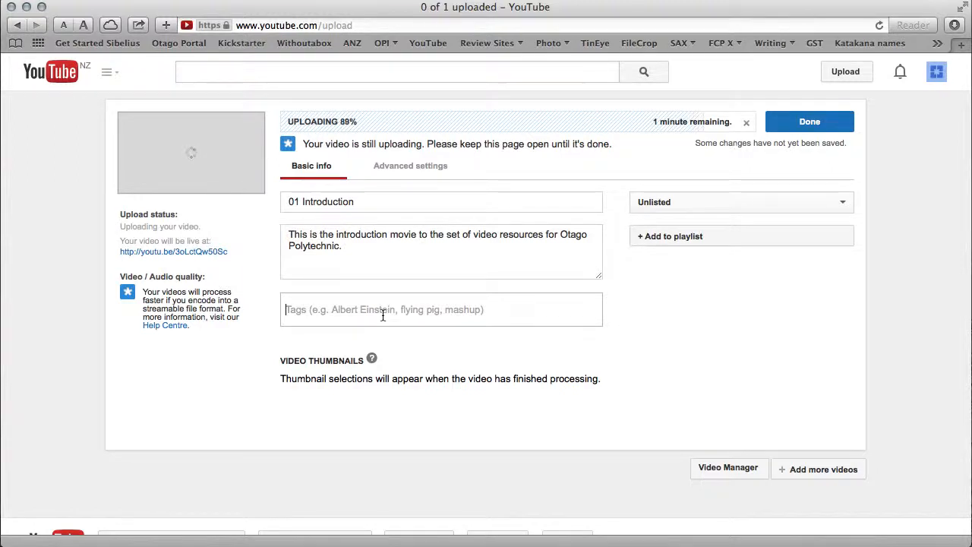
# Add tags Otago Polytechnic, resource, video and education, then save the details with Done.
pyautogui.write('otago poly')
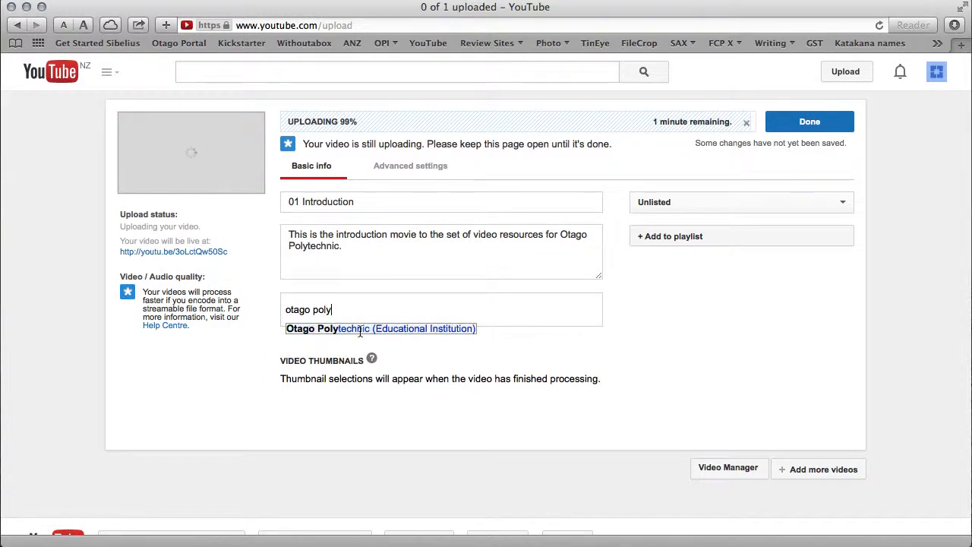
pyautogui.click(380, 328)
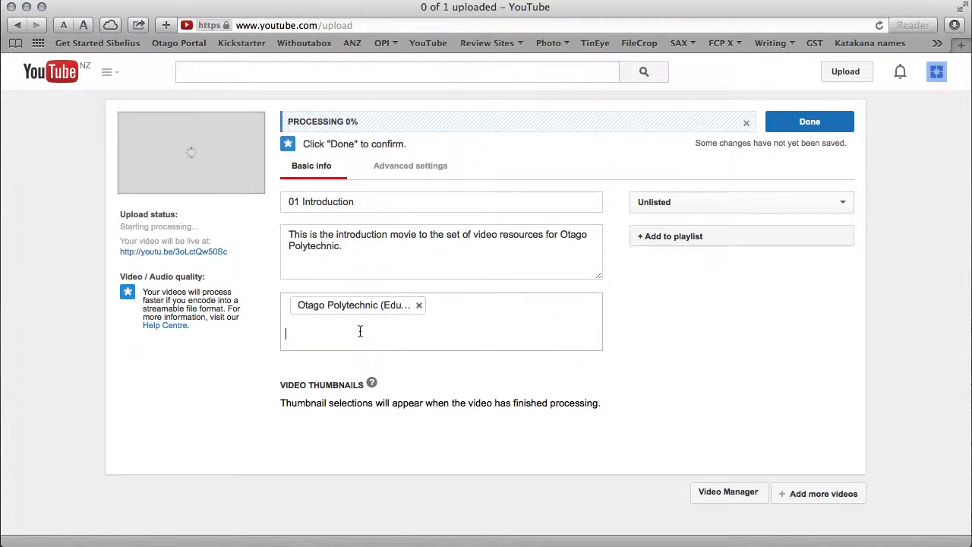
pyautogui.write('resource video')
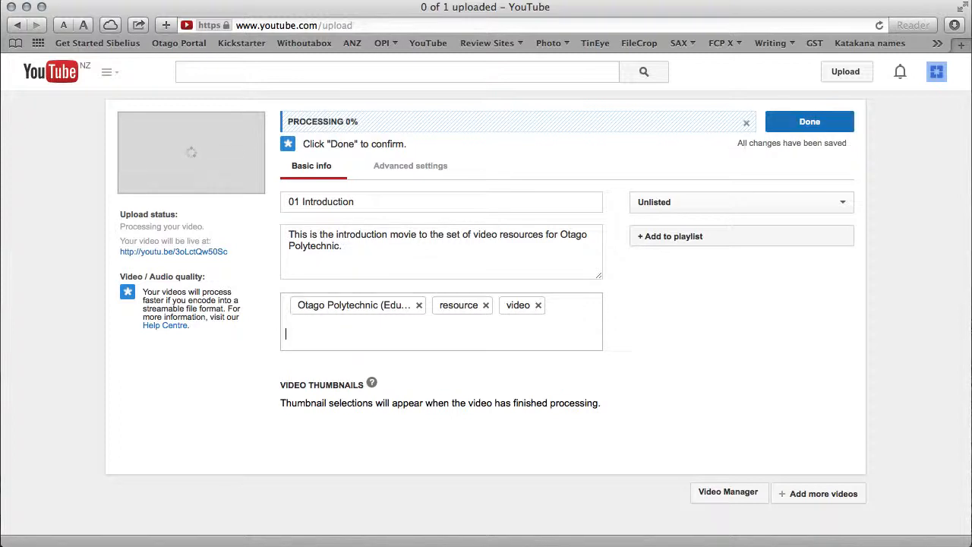
pyautogui.write('education')
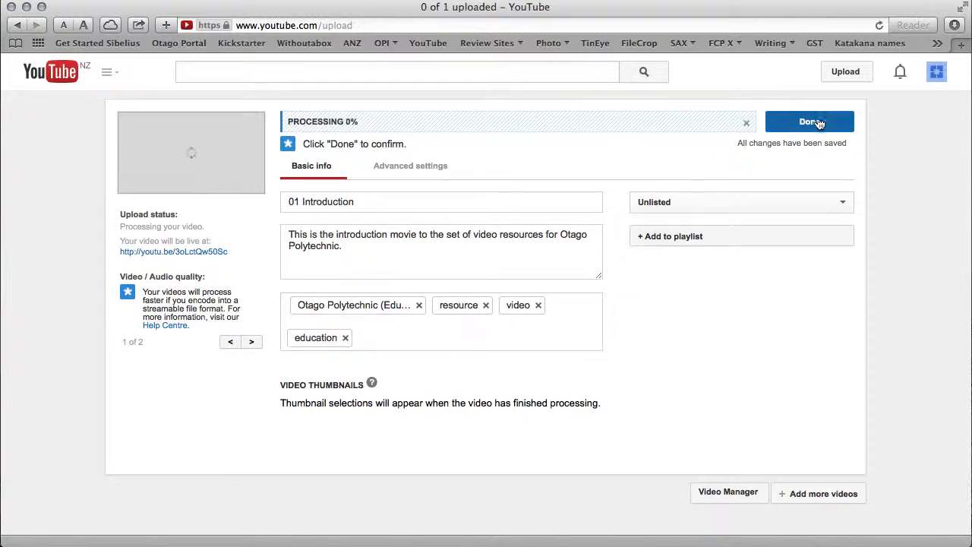
pyautogui.click(812, 122)
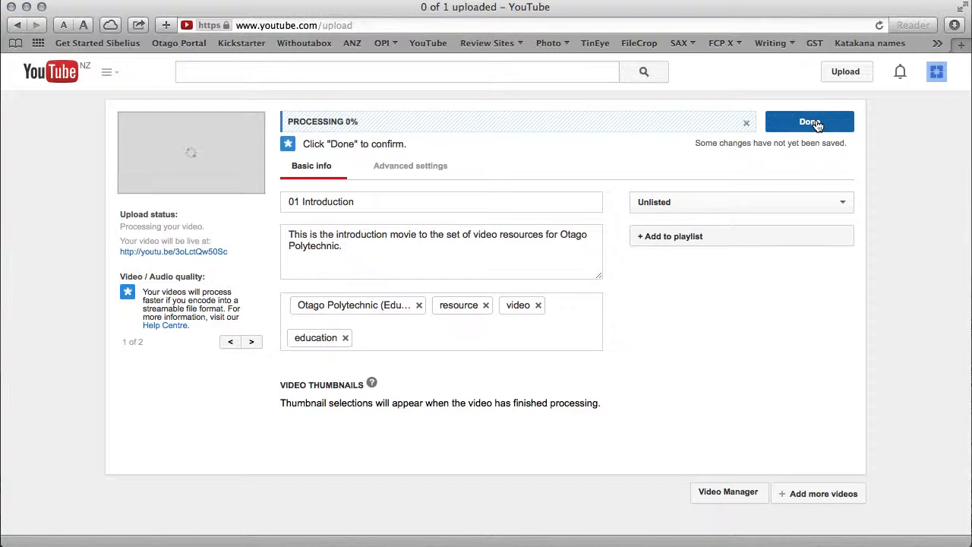
pyautogui.moveTo(415, 130)
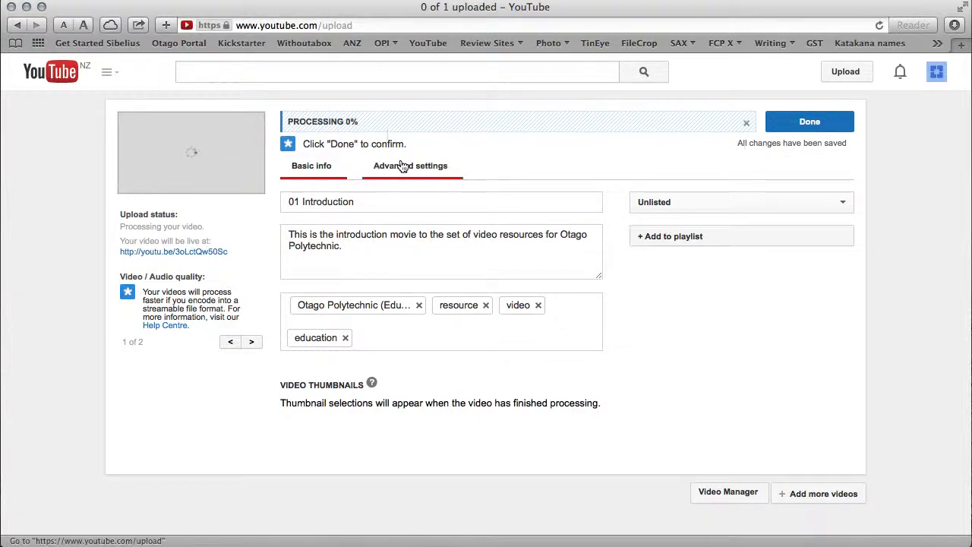
# In Advanced settings, set Allow comments to Approved so comments are held.
pyautogui.click(410, 166)
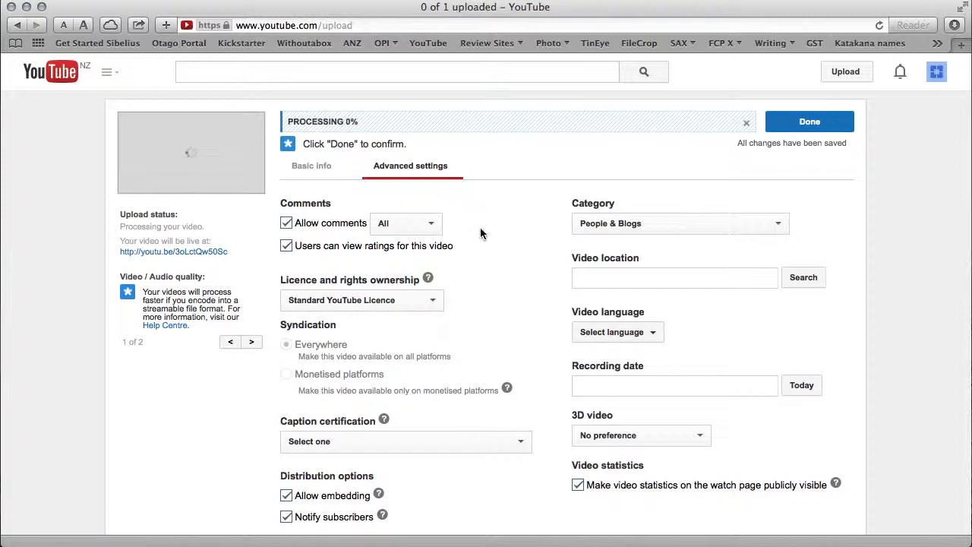
pyautogui.click(406, 222)
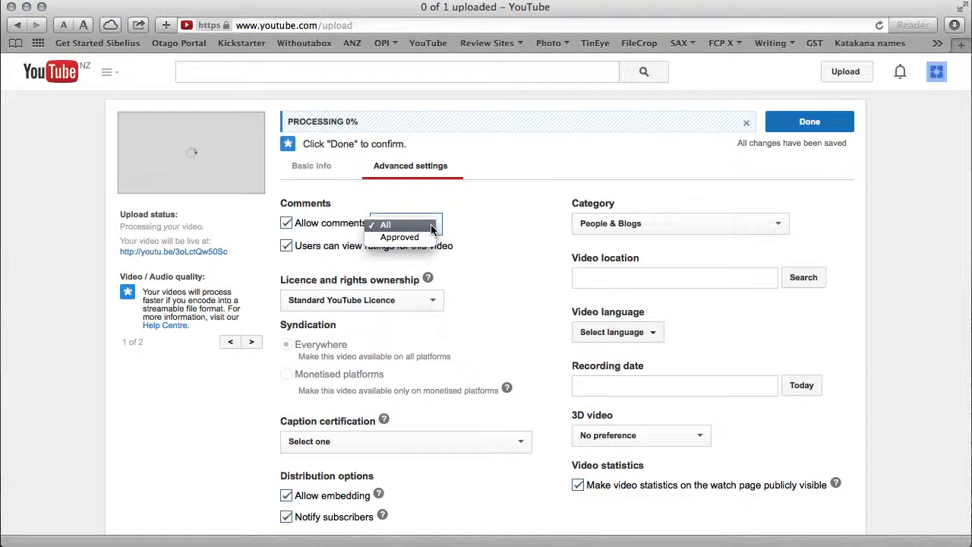
pyautogui.click(398, 237)
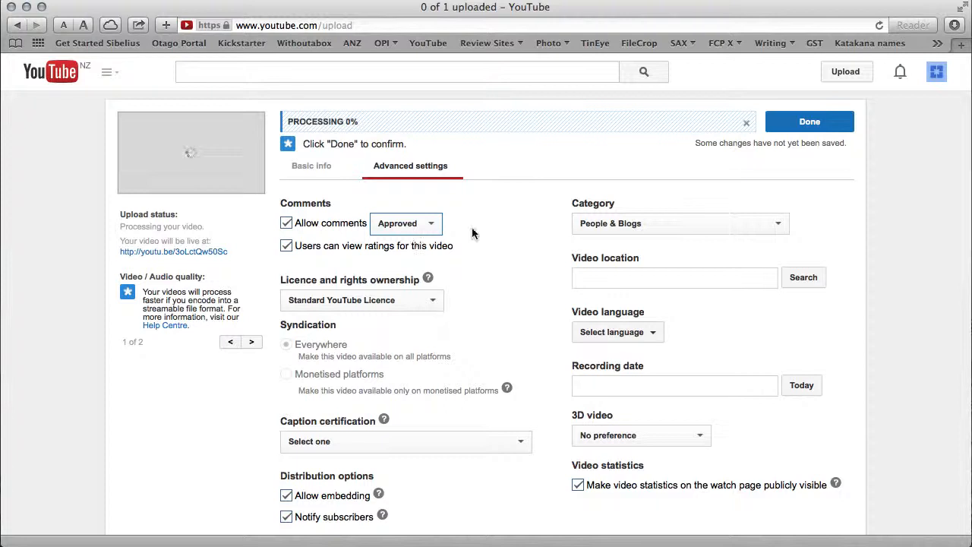
pyautogui.moveTo(459, 234)
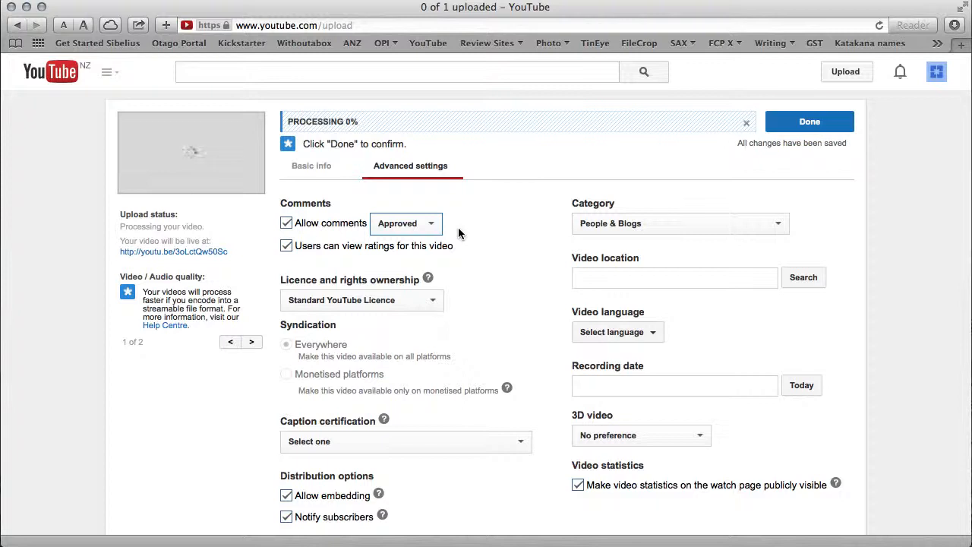
pyautogui.moveTo(328, 235)
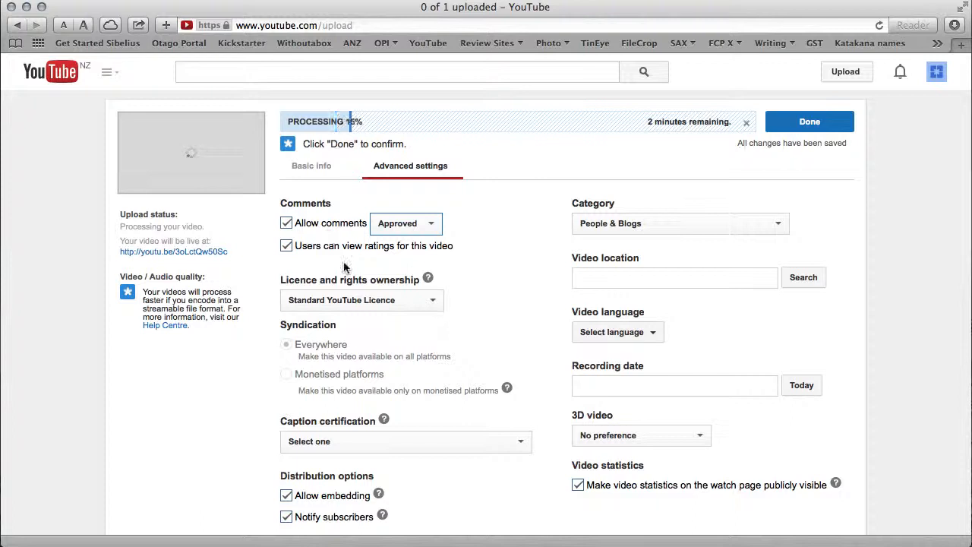
# Hide ratings from viewers and license the video as Creative Commons - Attribution.
pyautogui.click(285, 246)
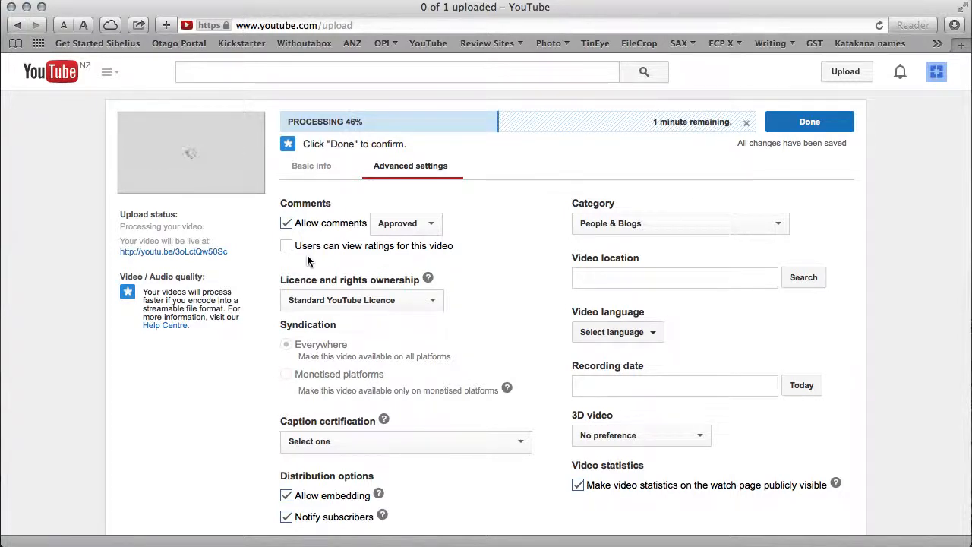
pyautogui.click(362, 300)
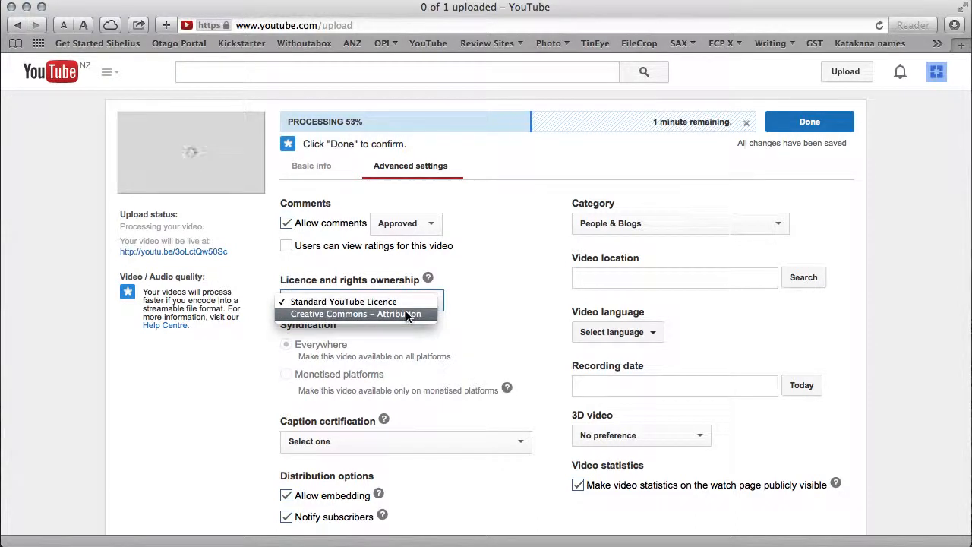
pyautogui.click(364, 313)
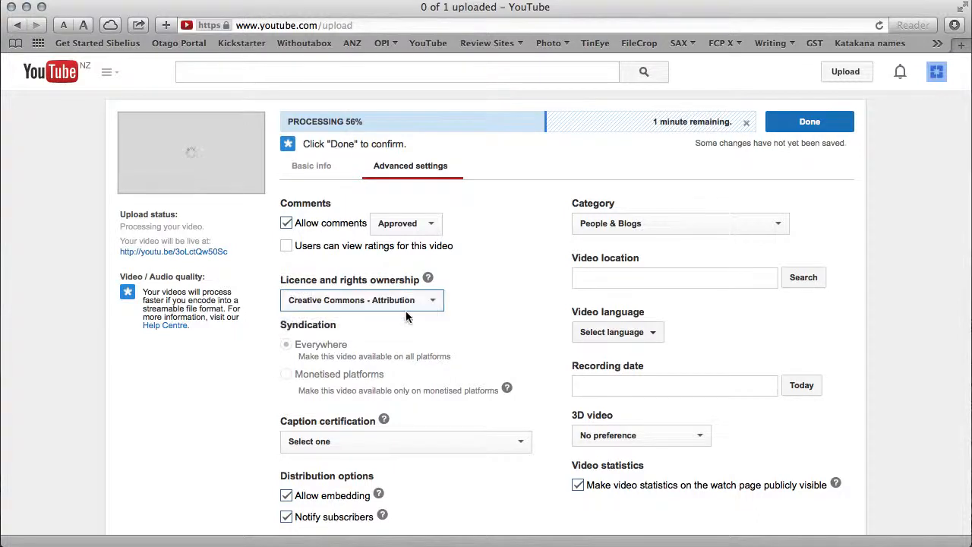
pyautogui.click(406, 441)
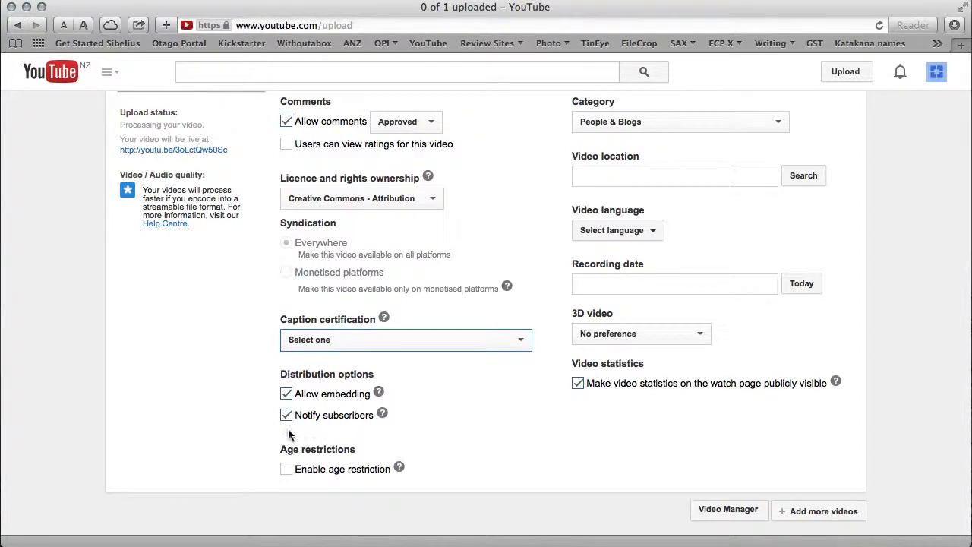
pyautogui.moveTo(383, 435)
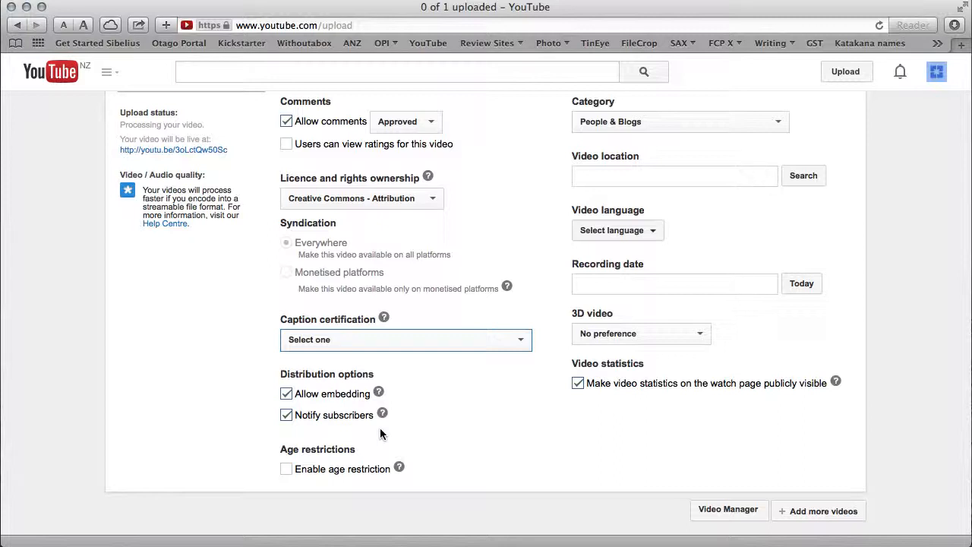
pyautogui.moveTo(341, 468)
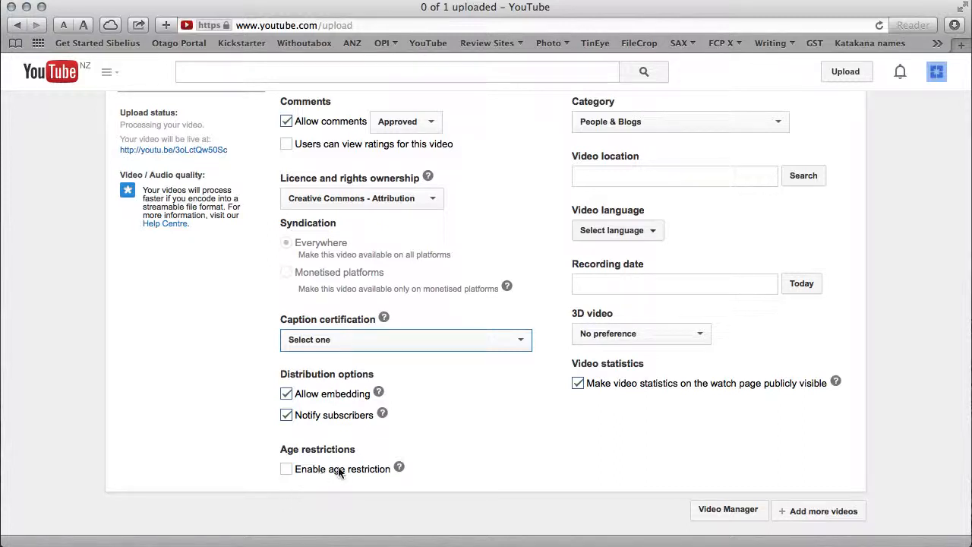
# Set the category to Education and the language to English (United Kingdom).
pyautogui.click(677, 122)
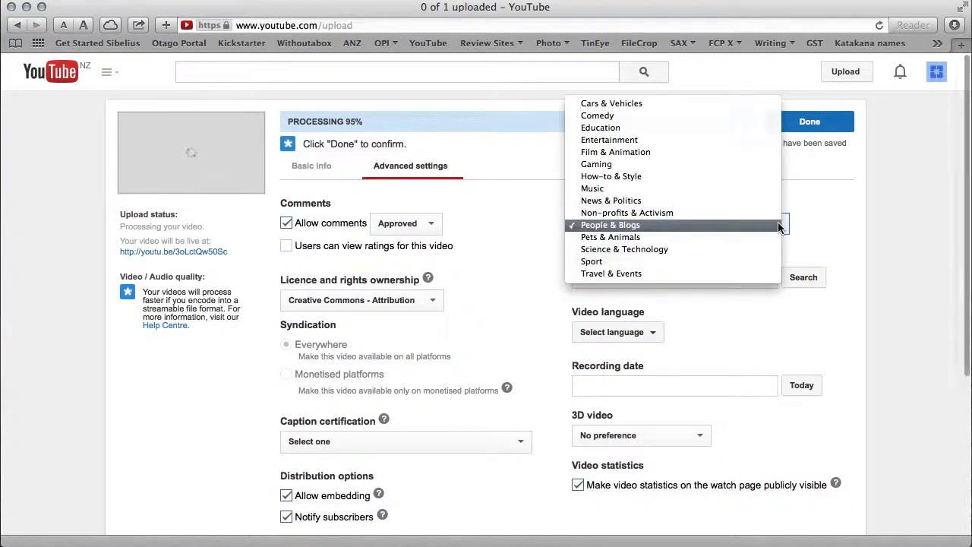
pyautogui.click(600, 127)
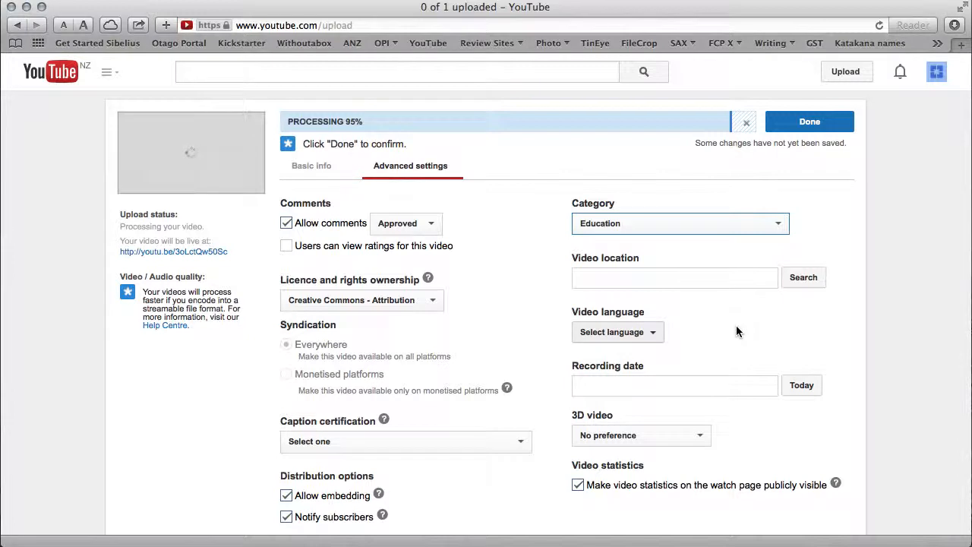
pyautogui.click(617, 331)
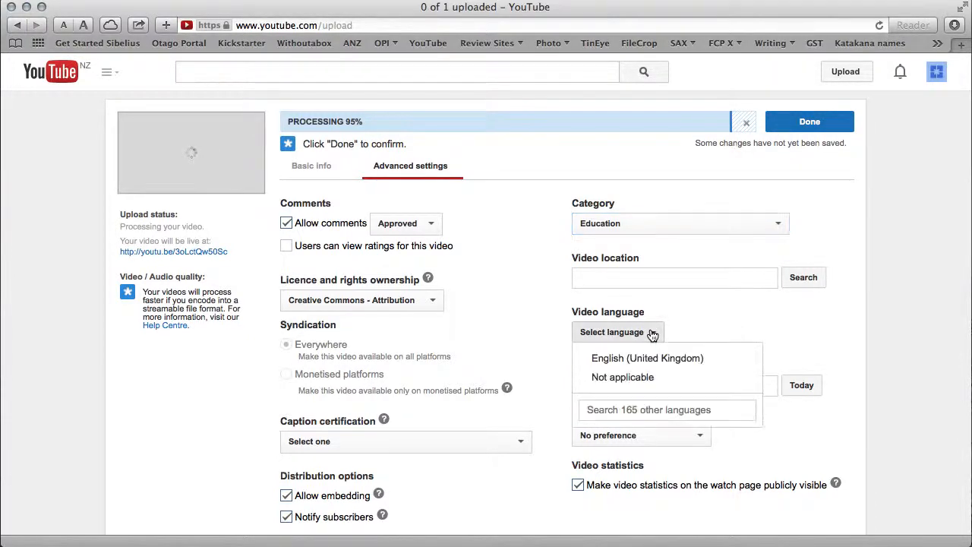
pyautogui.click(647, 358)
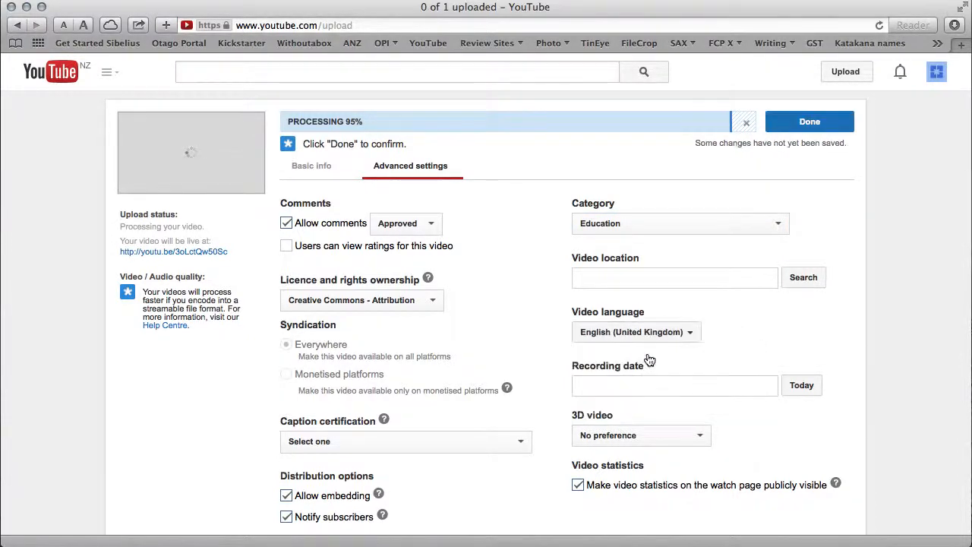
# Set the recording date to today (11 December 2014) and keep video statistics private.
pyautogui.scroll(-3)
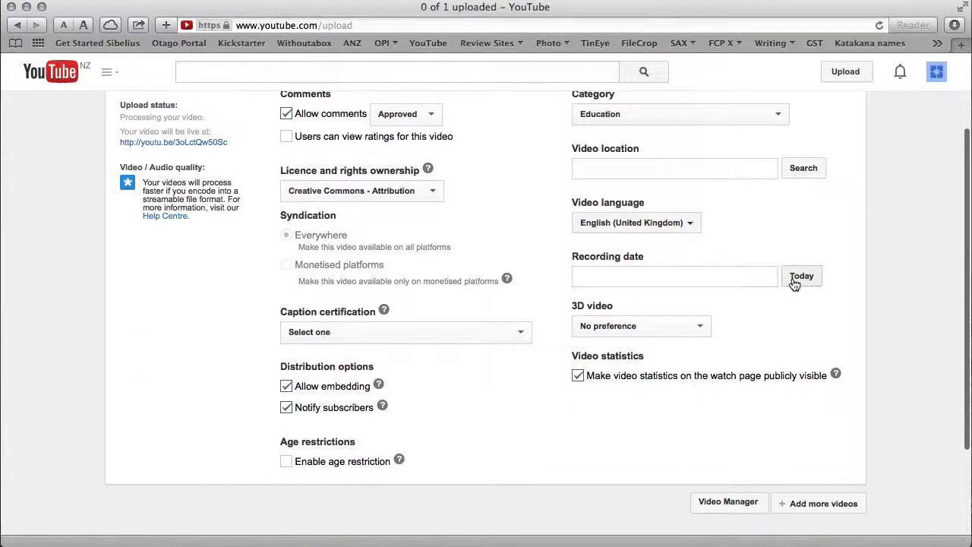
pyautogui.click(802, 277)
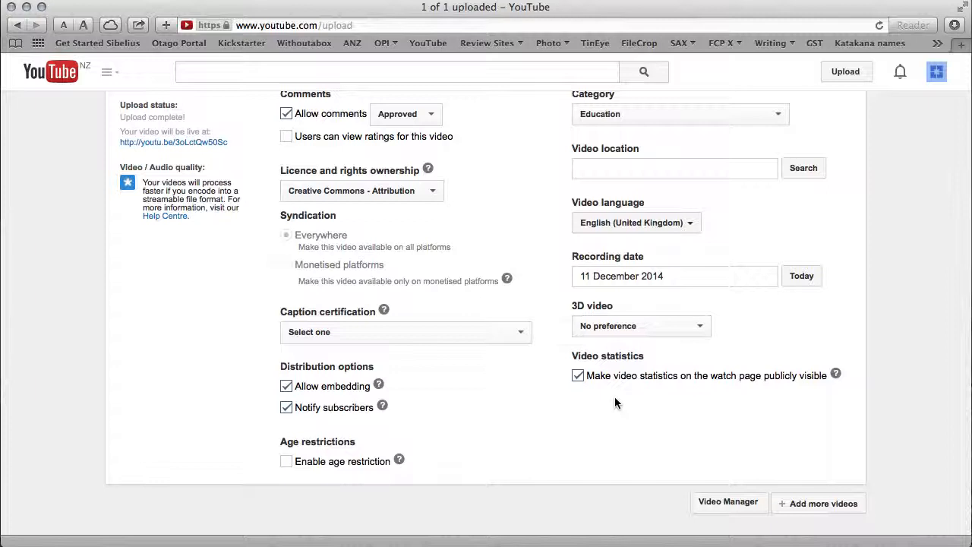
pyautogui.click(578, 375)
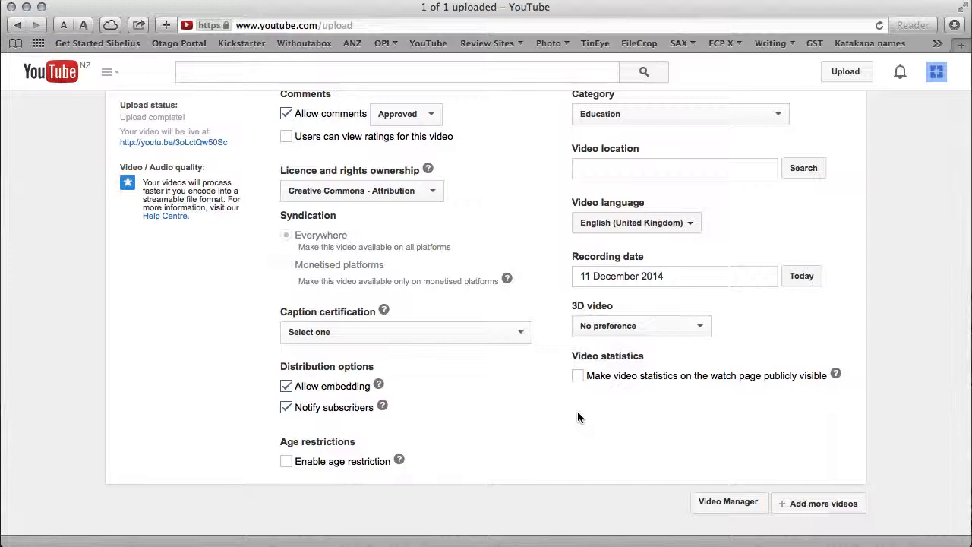
pyautogui.moveTo(660, 433)
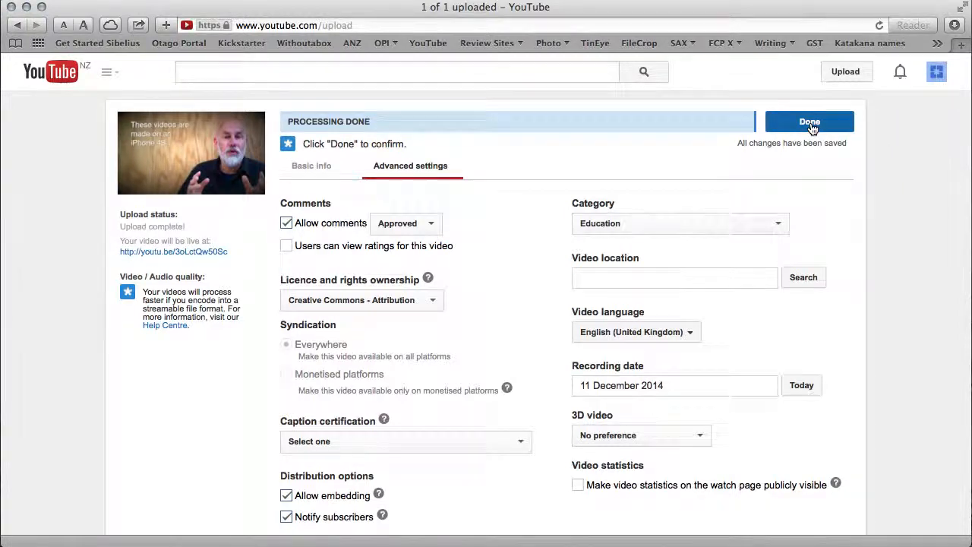
# Confirm the 01 Introduction upload as done, then return to editing it.
pyautogui.click(810, 122)
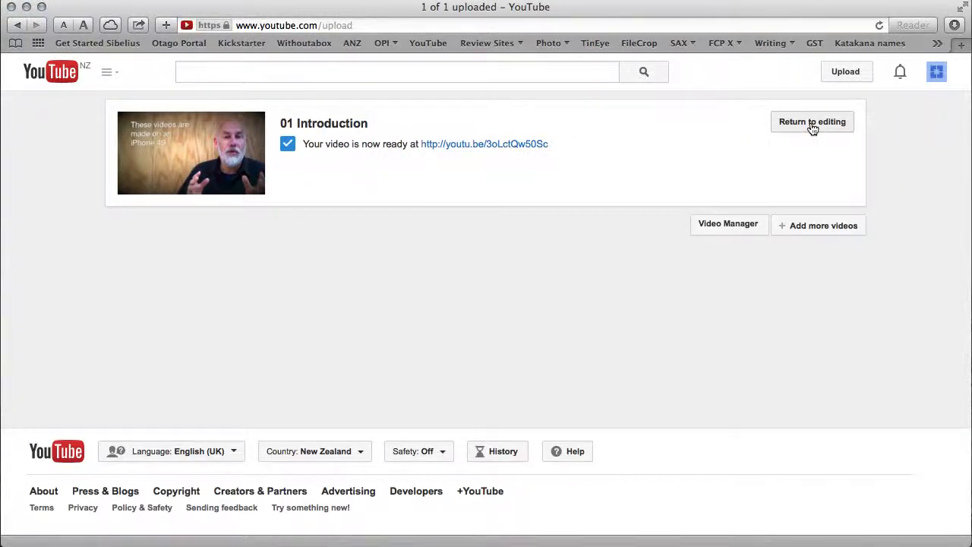
pyautogui.moveTo(318, 170)
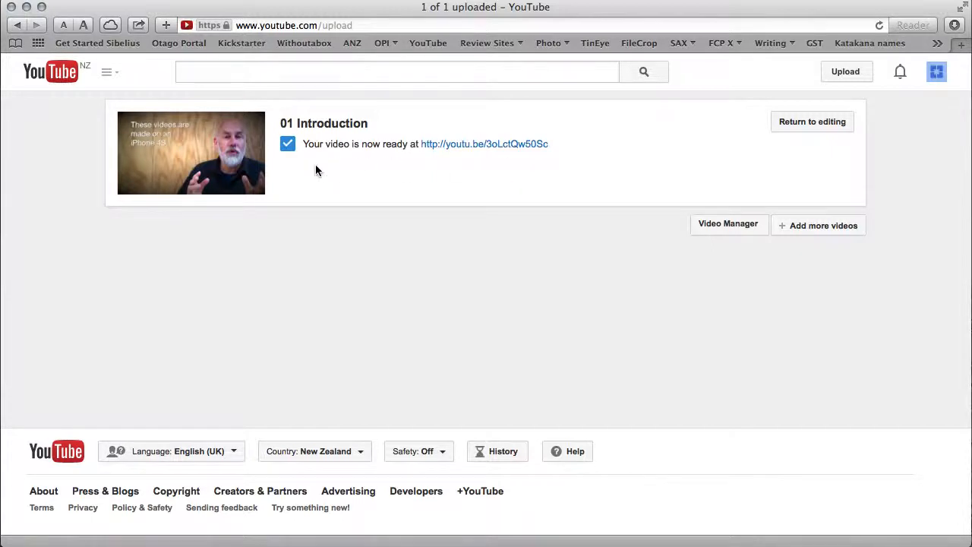
pyautogui.moveTo(479, 181)
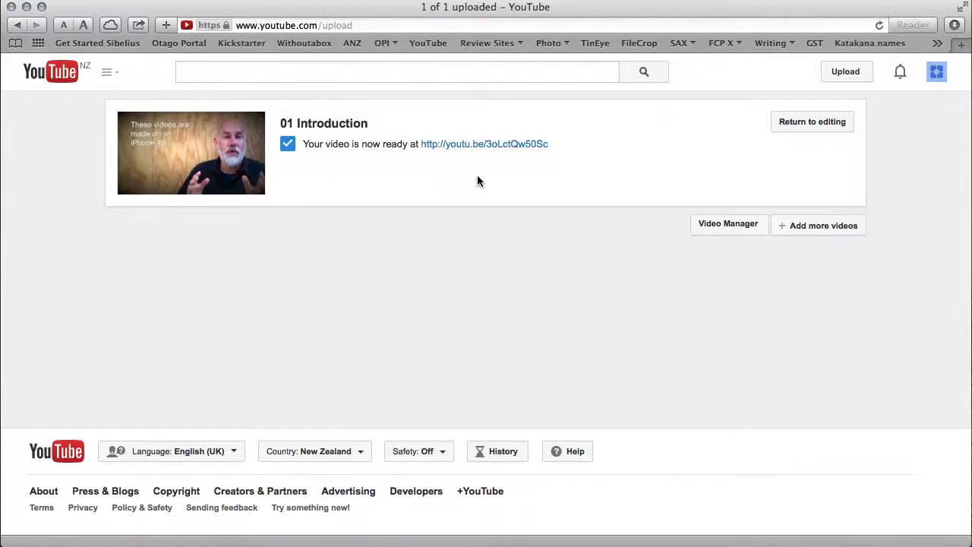
pyautogui.click(811, 121)
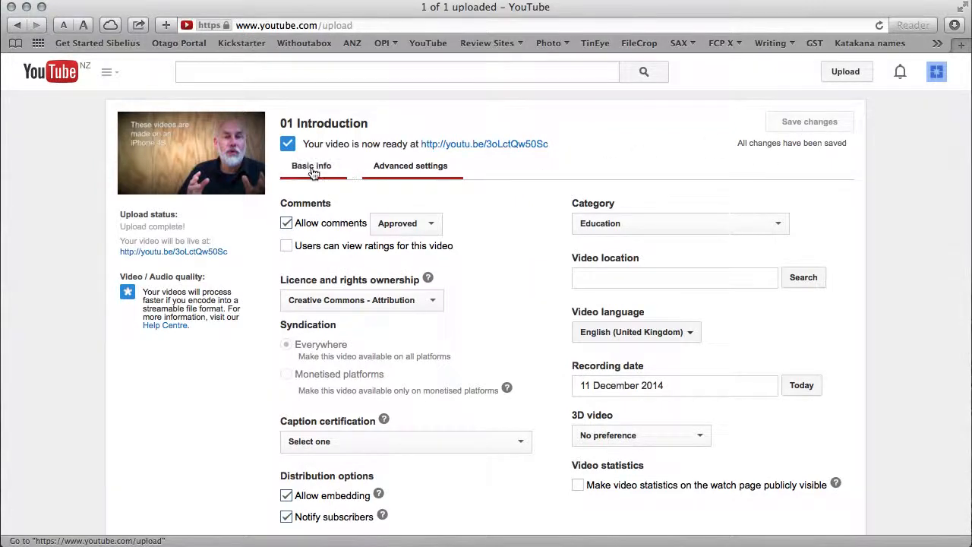
# Show Basic info with title, description, tags, unlisted privacy and the three thumbnail choices.
pyautogui.click(312, 166)
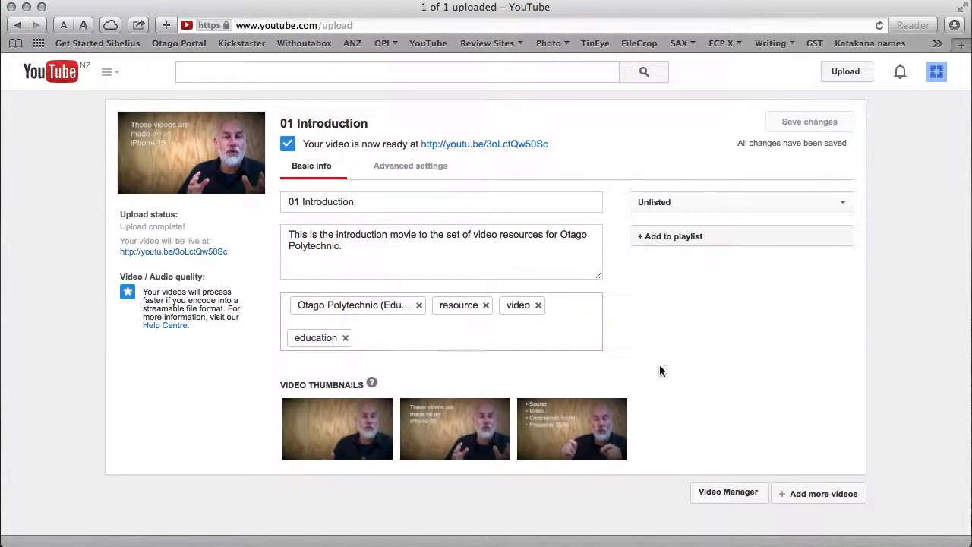
pyautogui.scroll(-3)
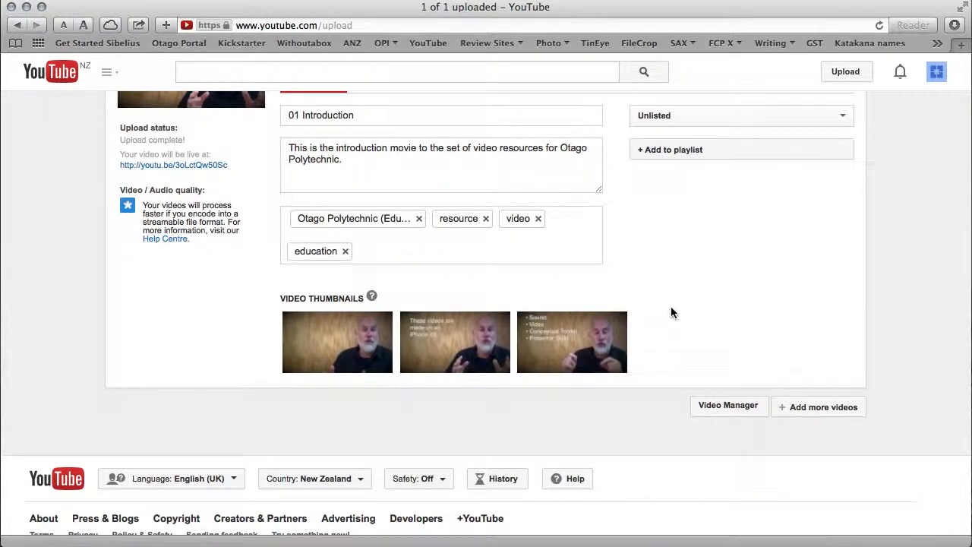
pyautogui.moveTo(455, 340)
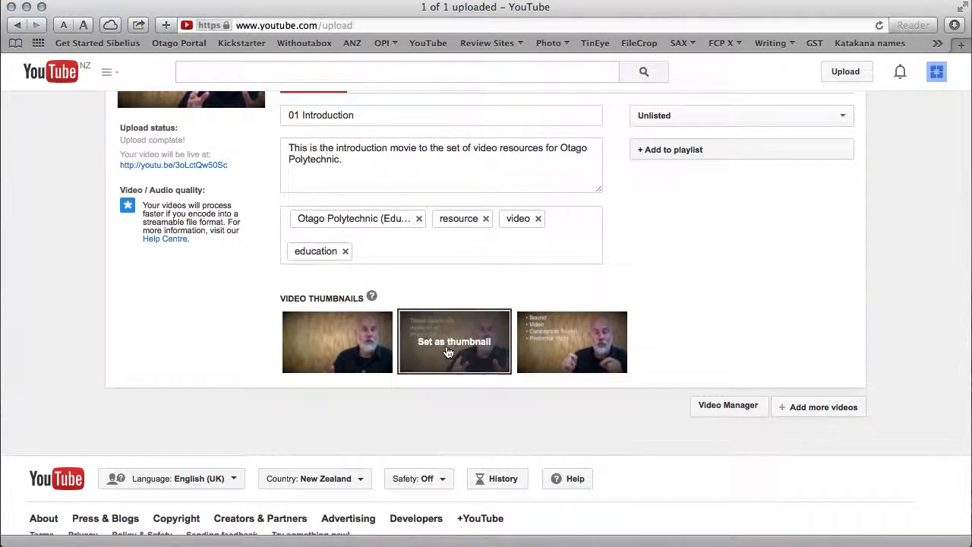